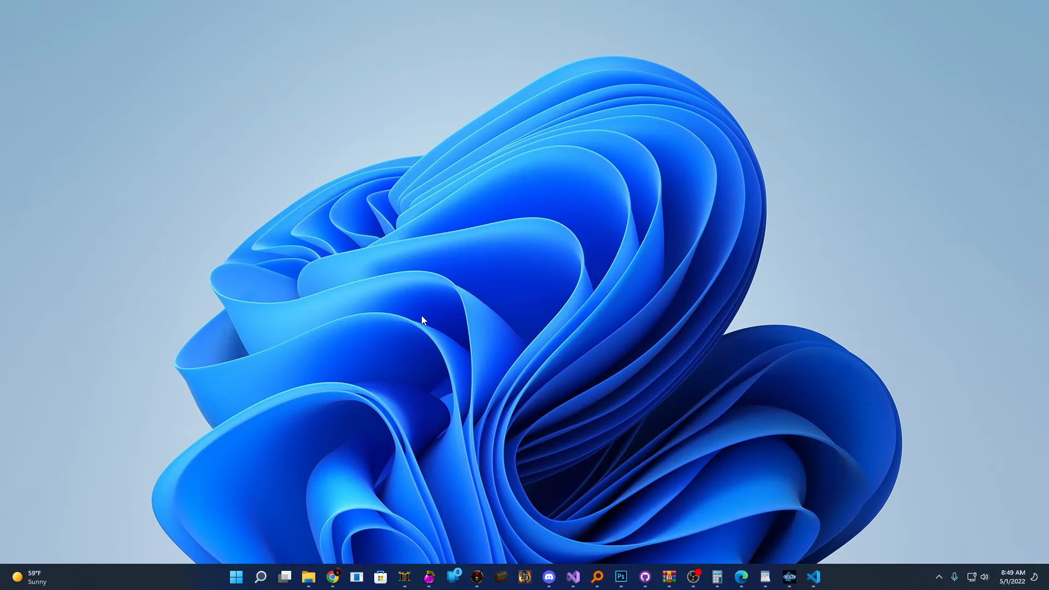
mouse_move(763, 577)
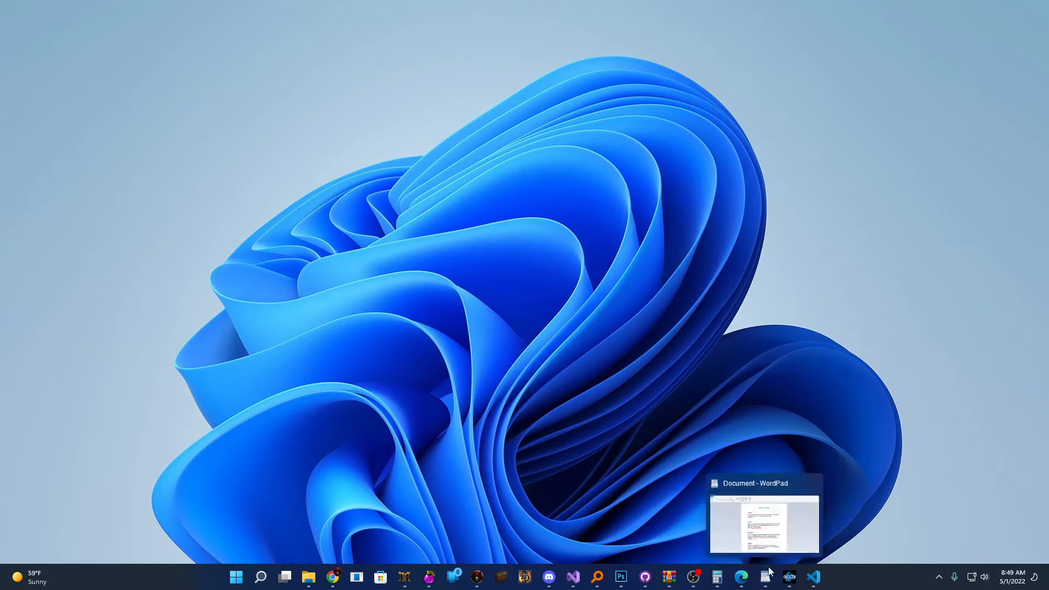
Restore the WordPad 'D2R File Types' guide and scroll through its file type list.
left_click(763, 519)
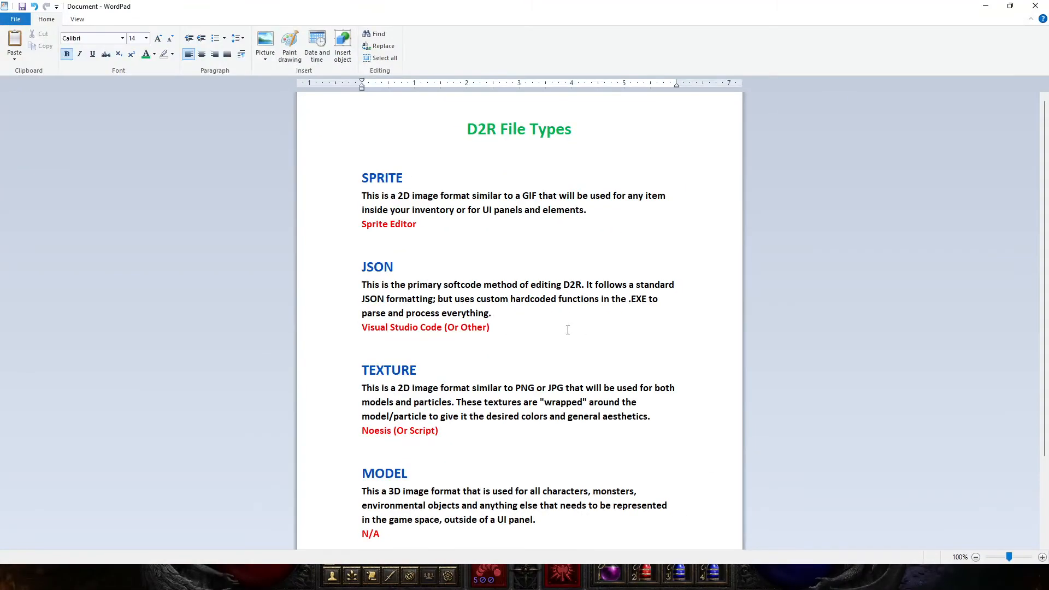
scroll("down", 3)
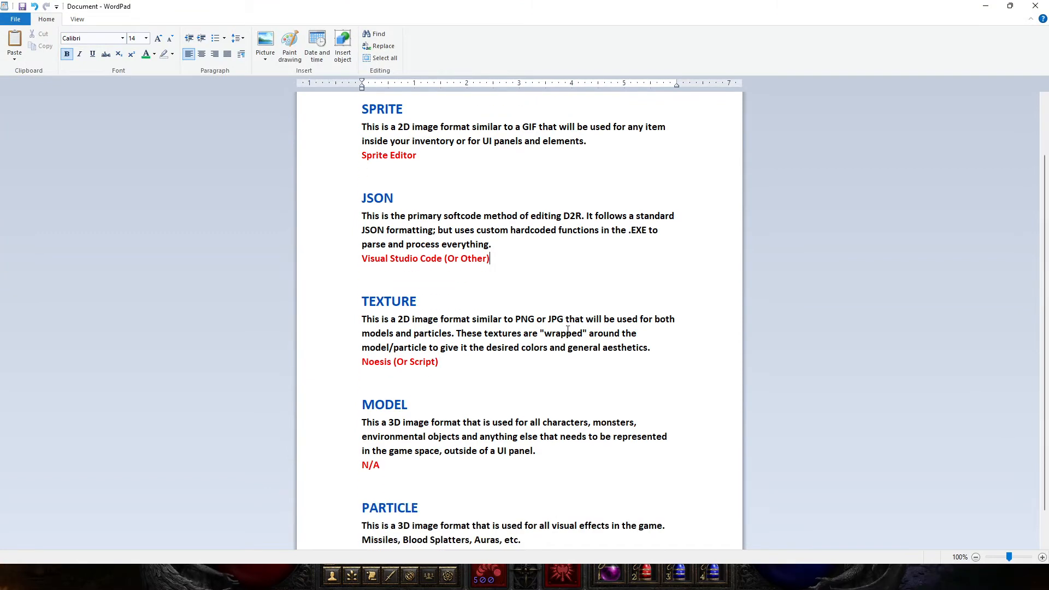
scroll("up", 3)
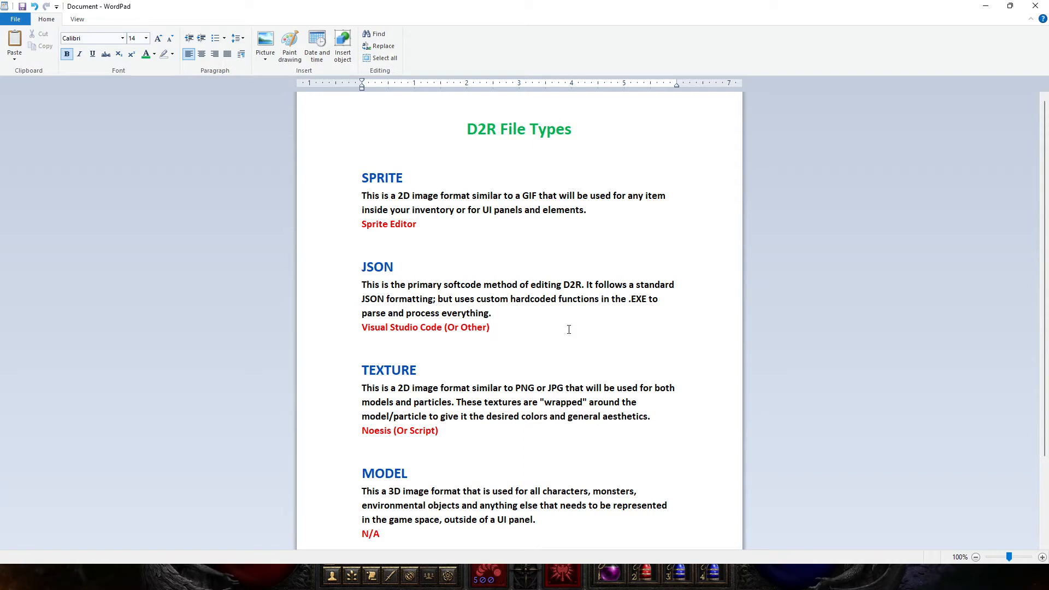
left_click(488, 327)
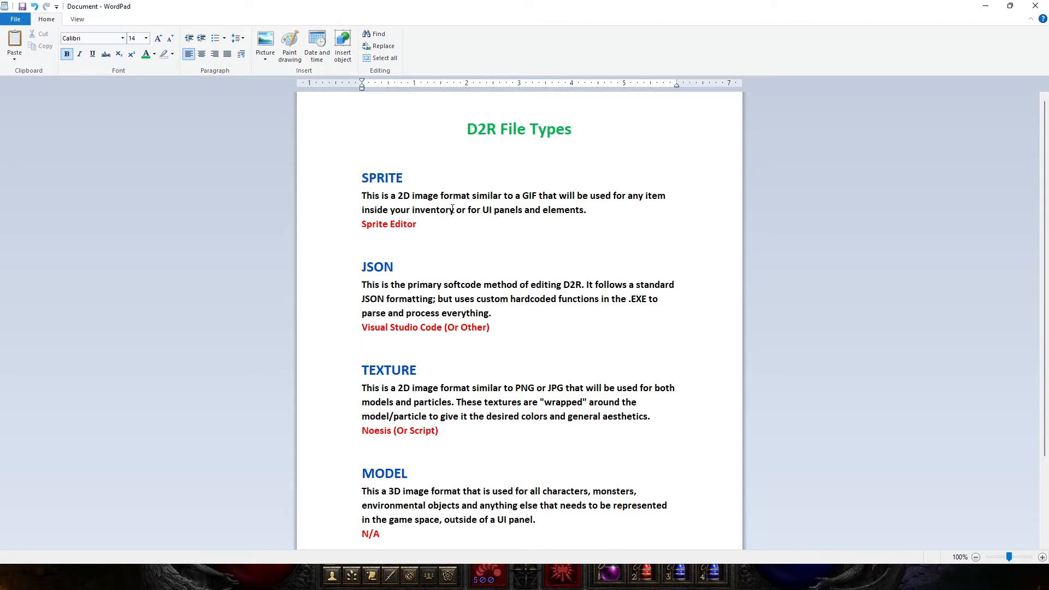
mouse_move(543, 235)
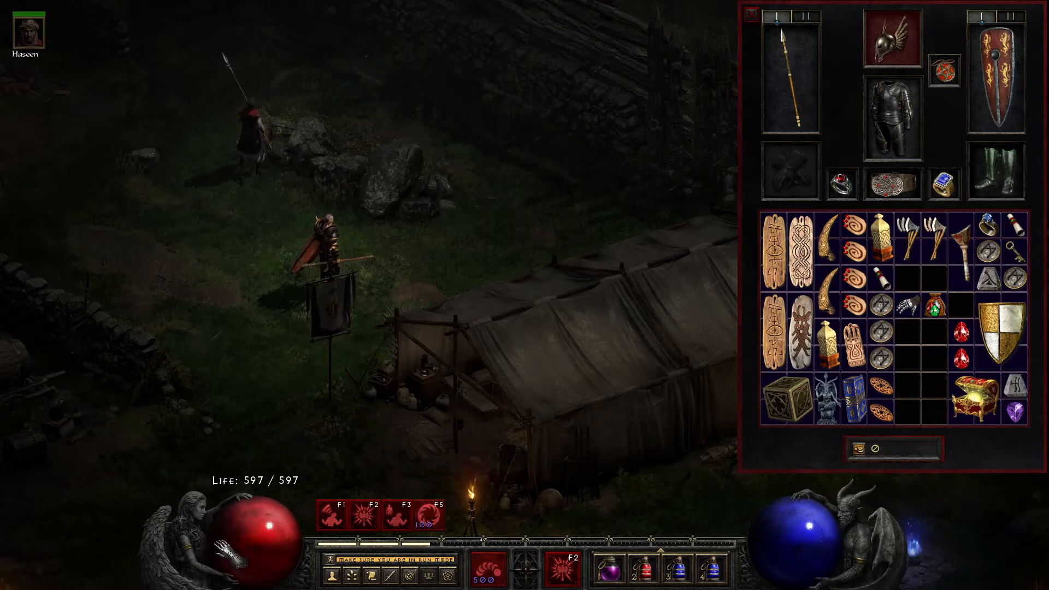
mouse_move(327, 574)
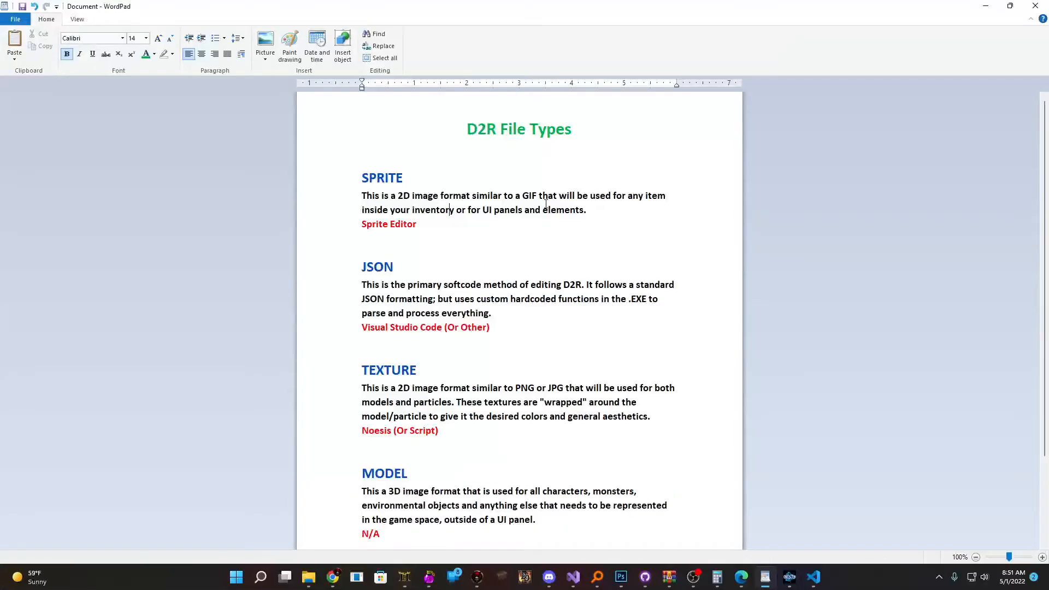
mouse_move(555, 231)
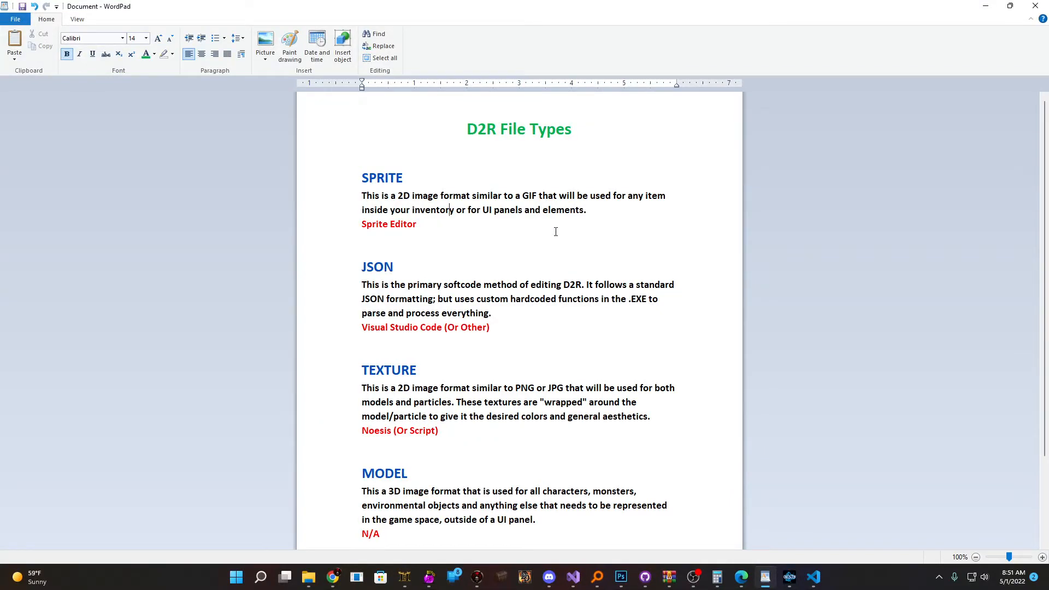
mouse_move(629, 230)
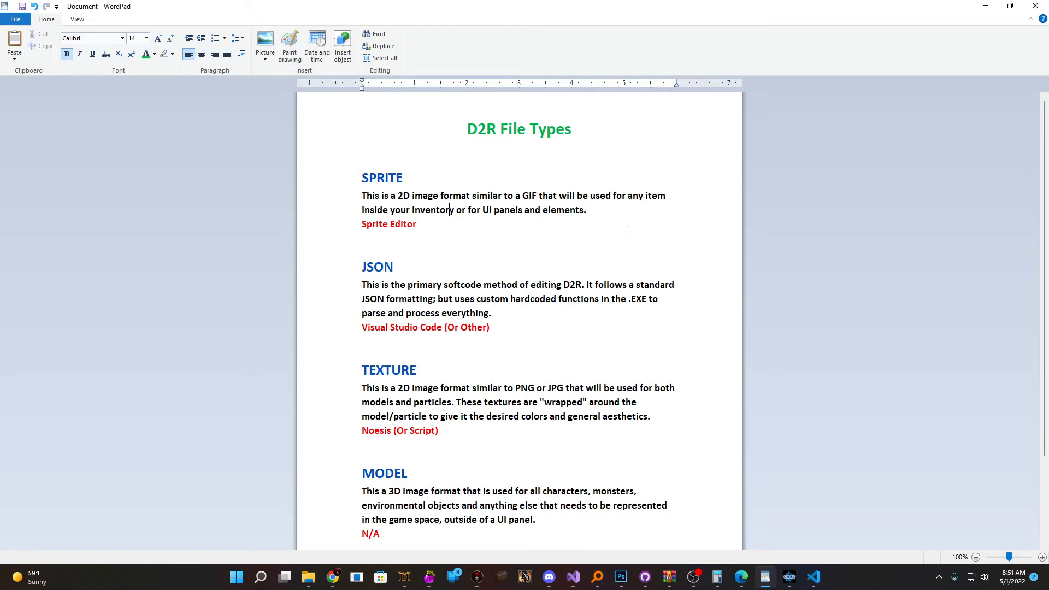
mouse_move(617, 230)
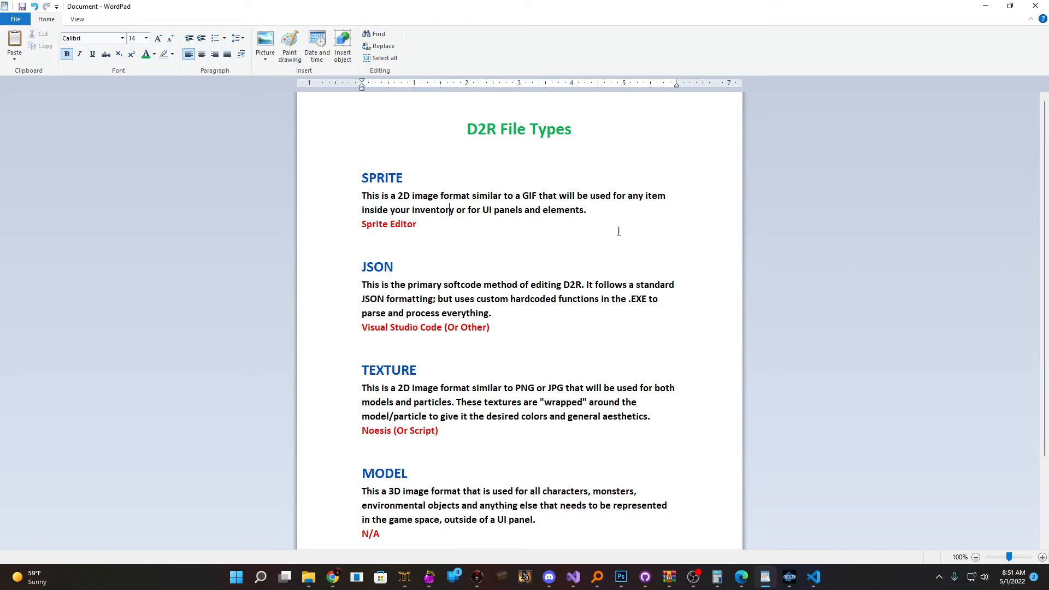
double_click(387, 223)
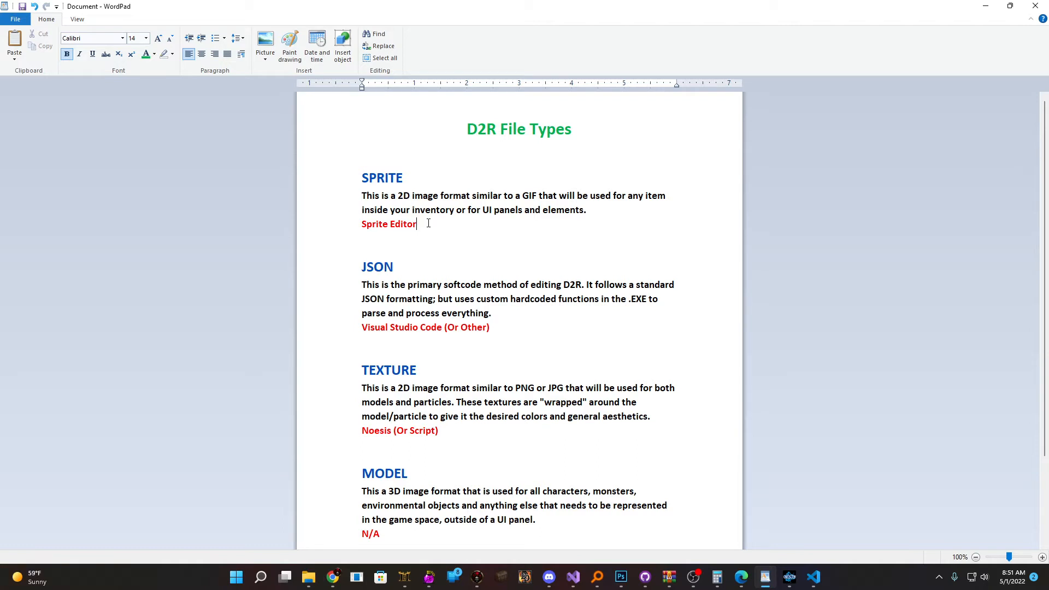
scroll("down", 3)
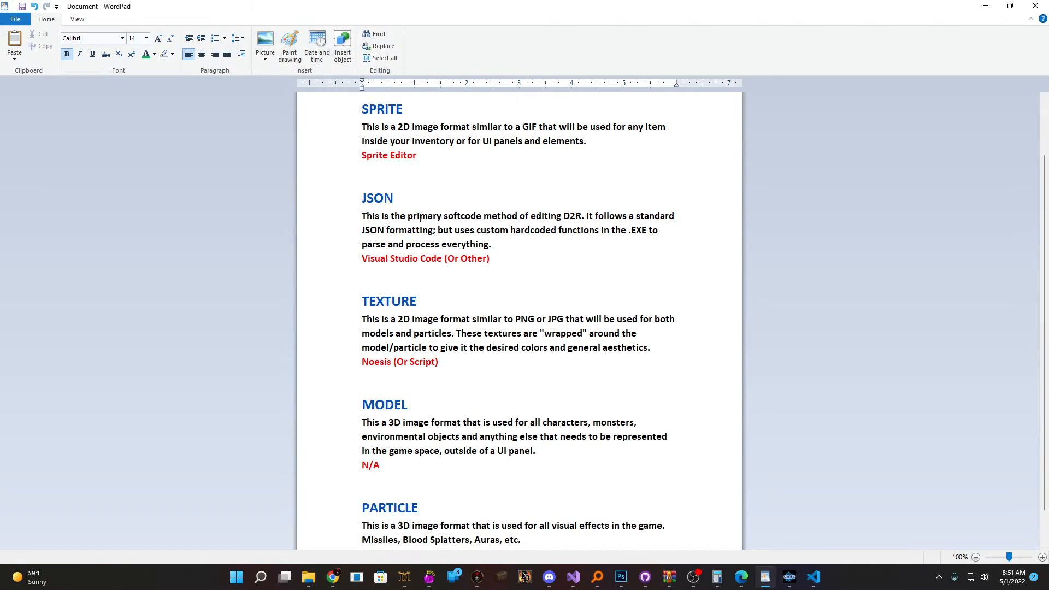
scroll("down", 3)
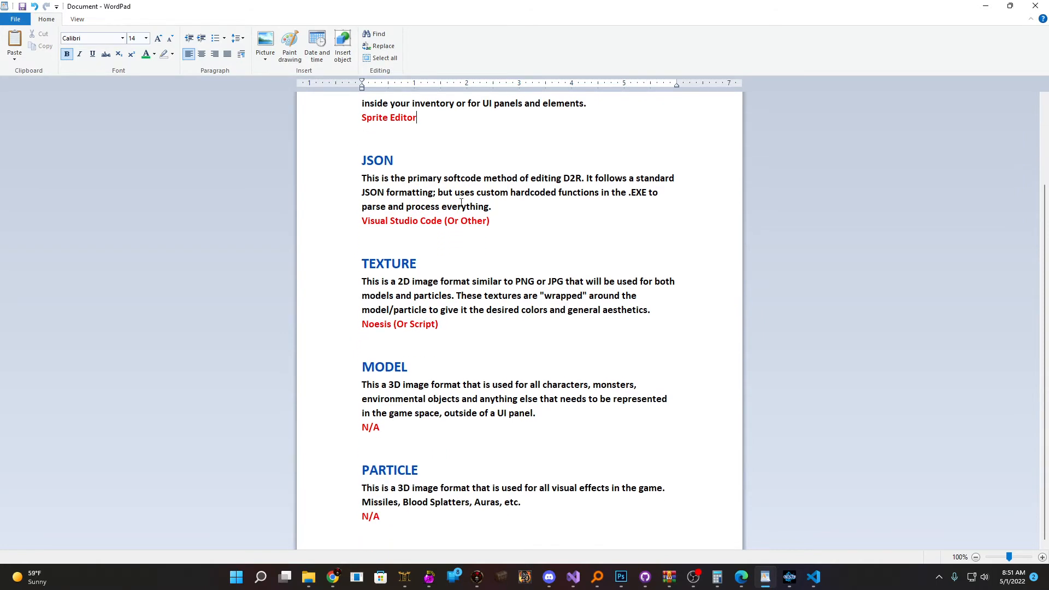
scroll("up", 3)
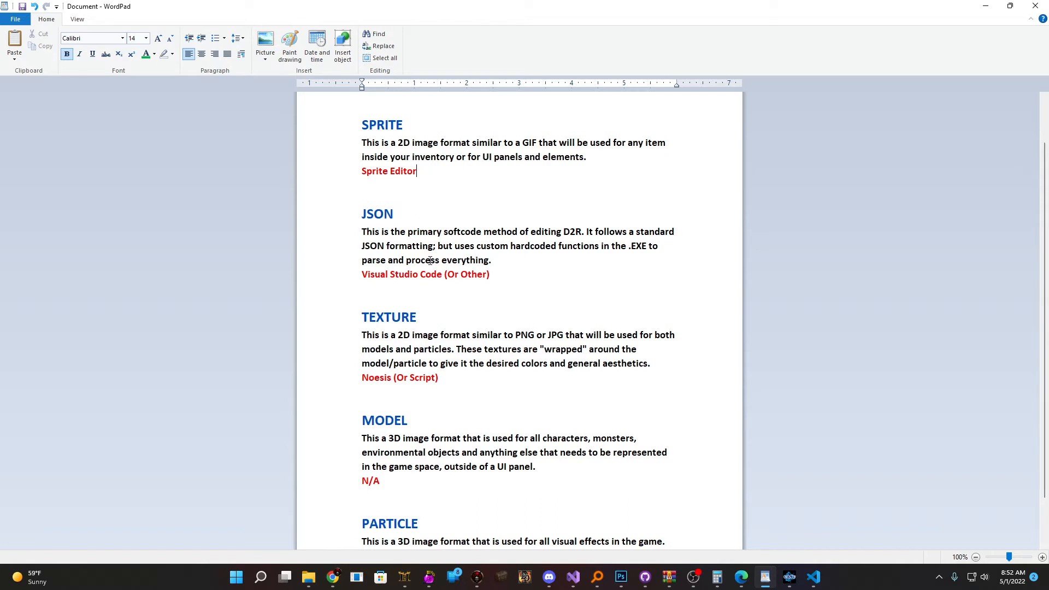
double_click(401, 275)
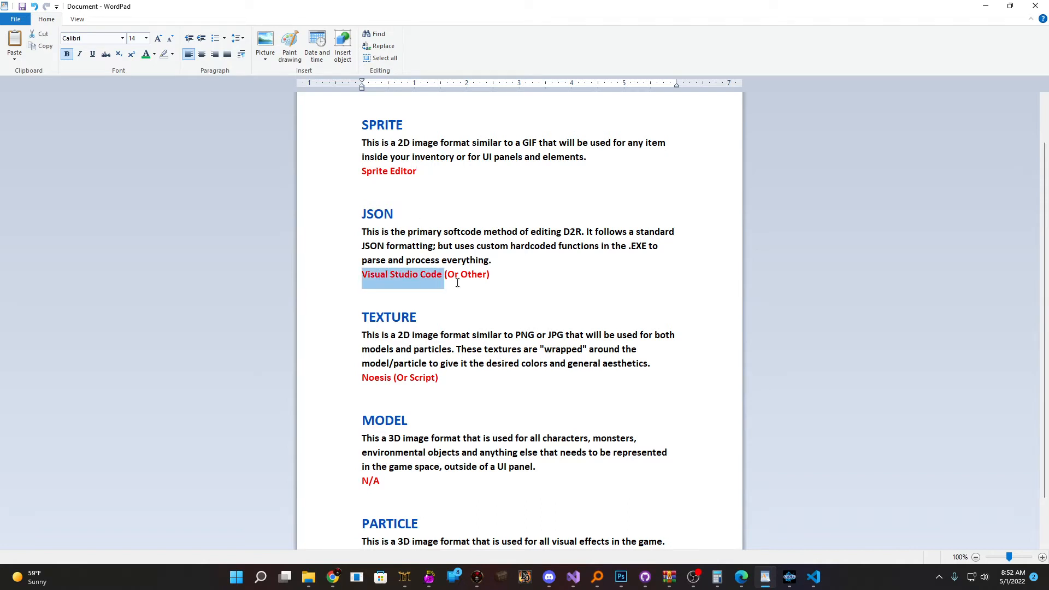
left_click(509, 275)
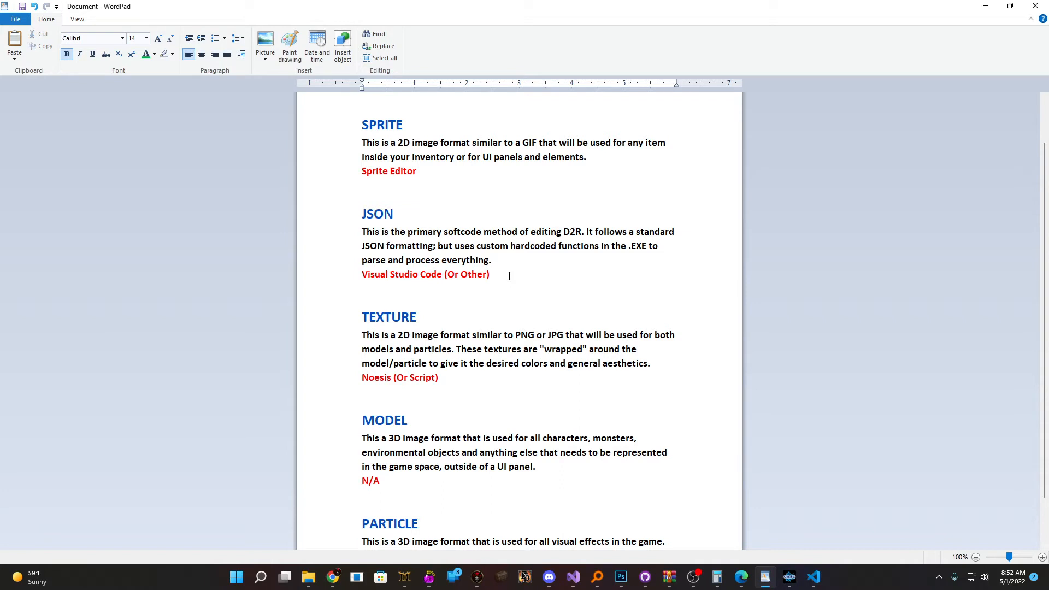
left_click(489, 274)
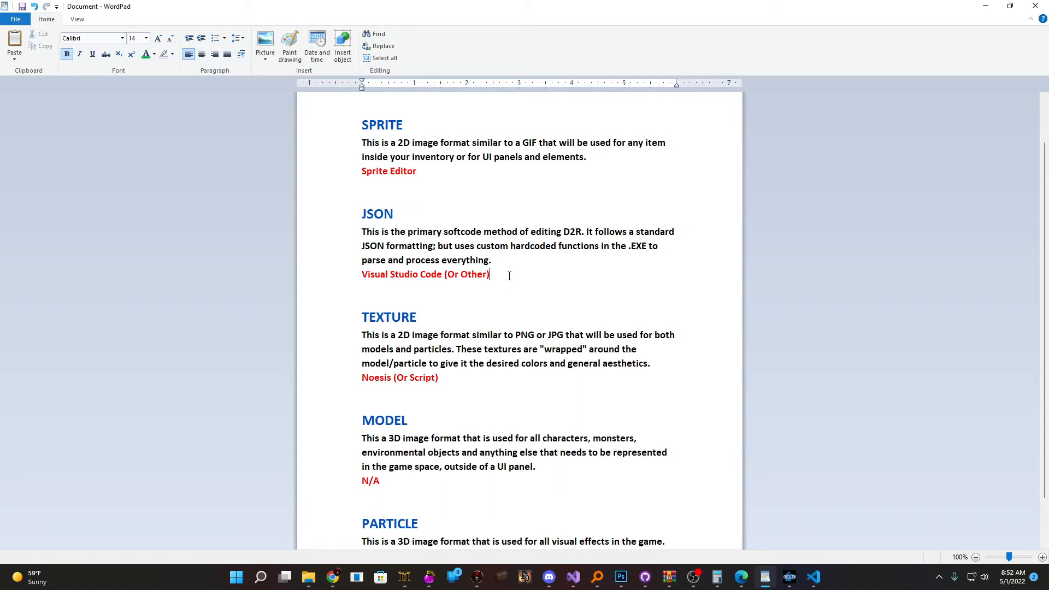
mouse_move(510, 260)
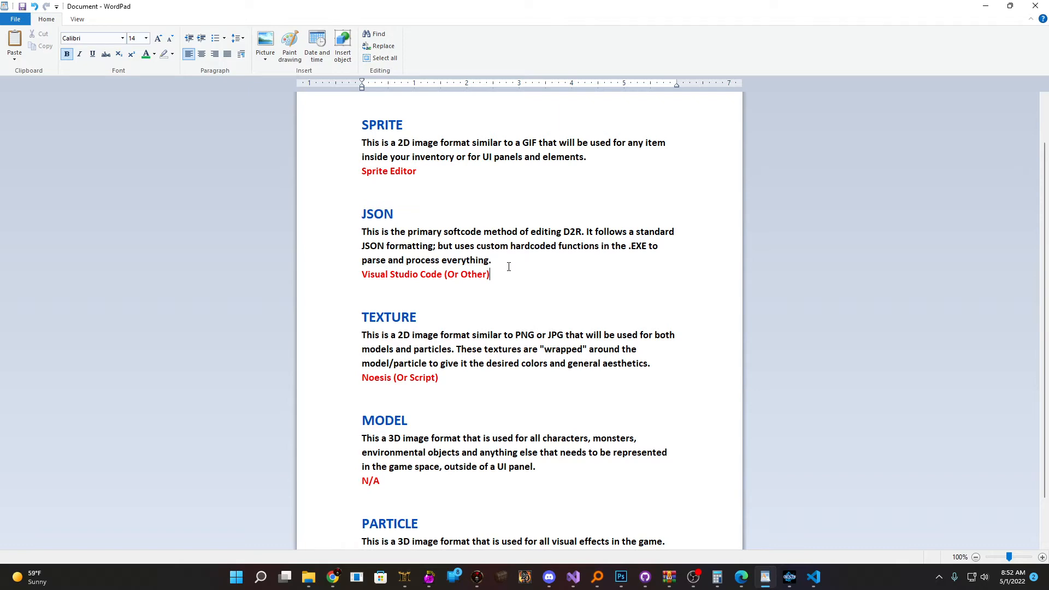
left_click(813, 576)
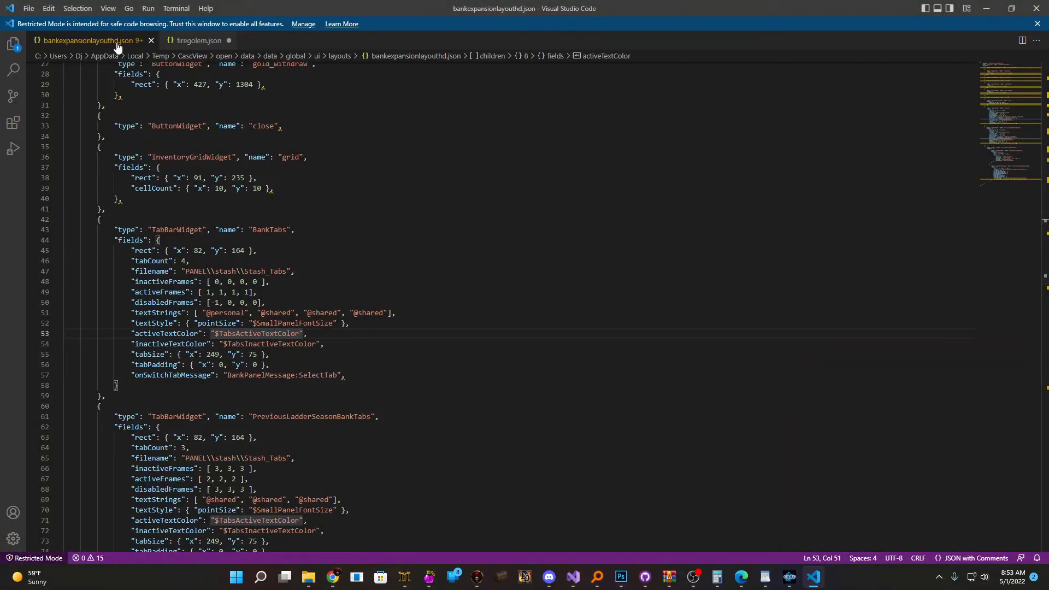
Open bankexpansionlayouthd.json and select the BankTabs widget block.
left_click(201, 302)
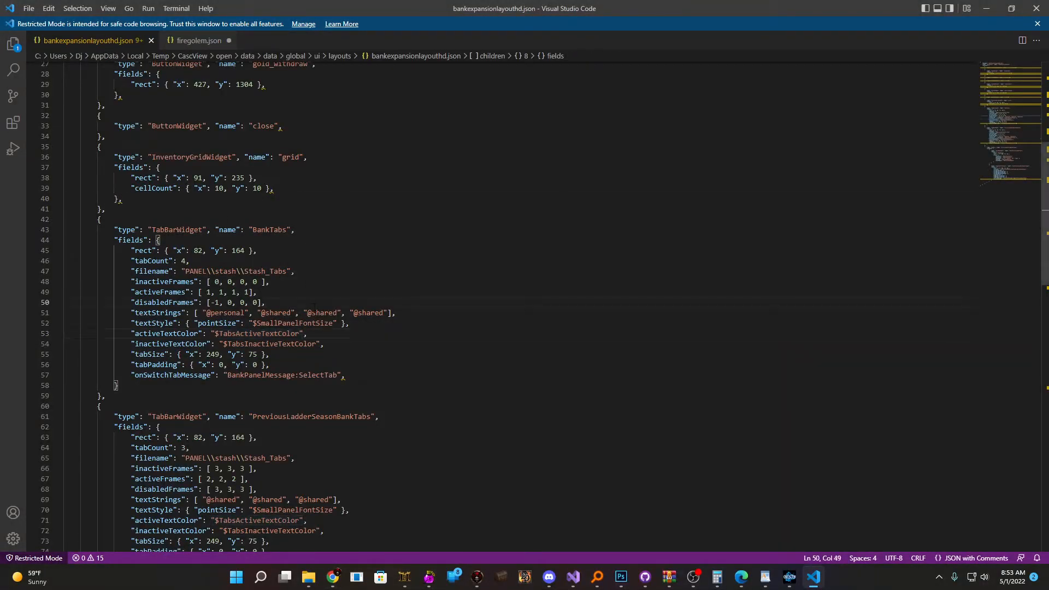
scroll("down", 3)
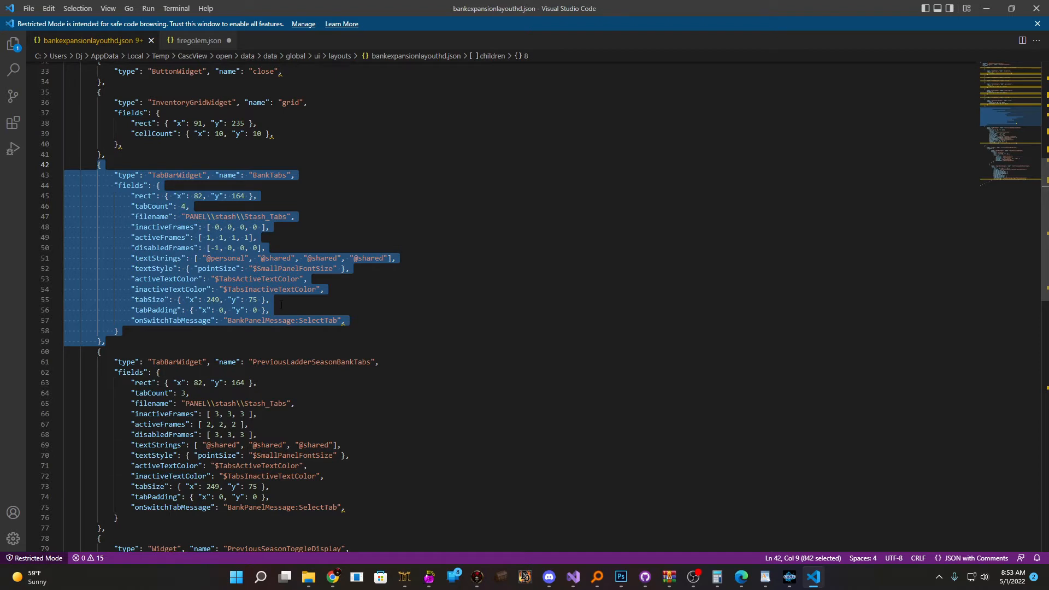
left_click(345, 320)
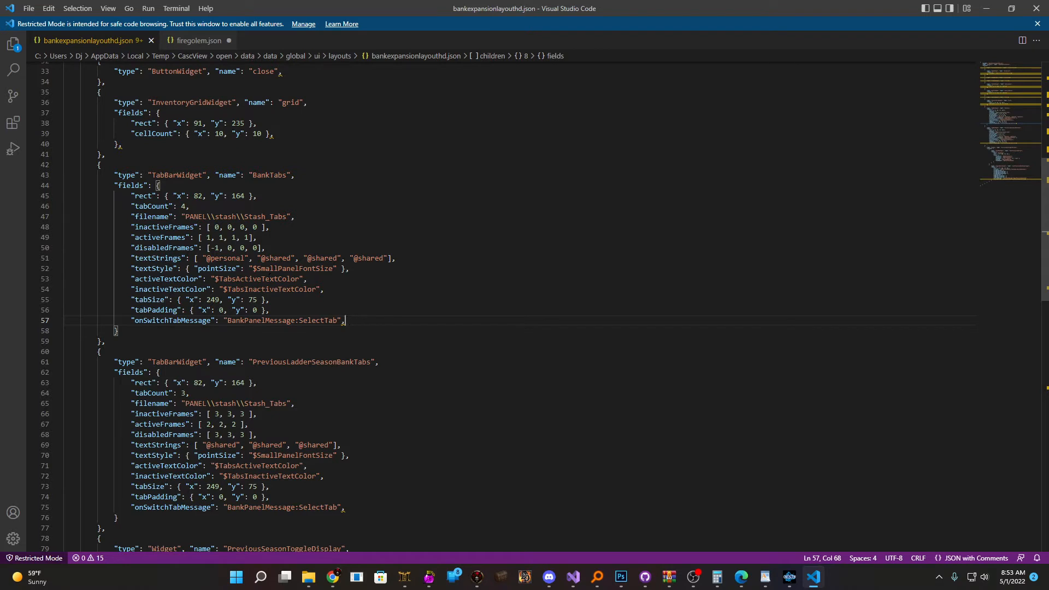
scroll("up", 3)
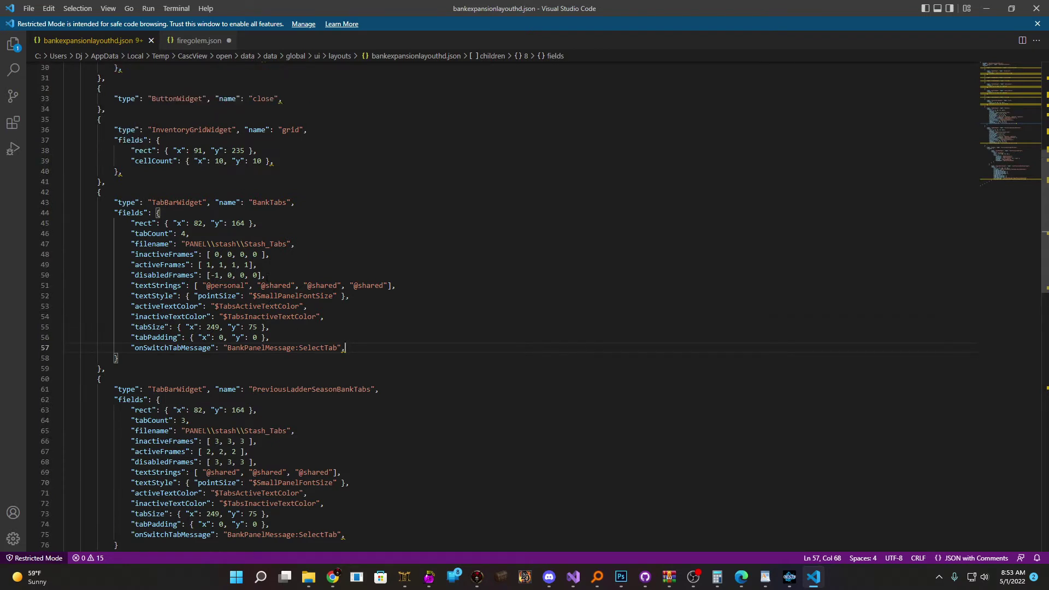
Highlight the BankTabs tabCount, rect and textStrings lines, then deselect.
double_click(152, 234)
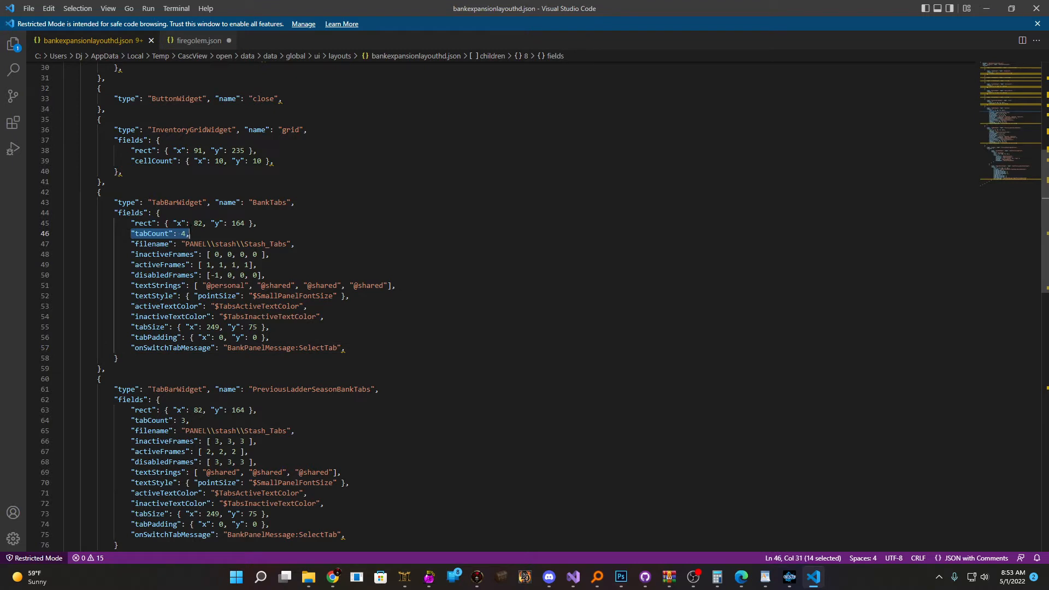
left_click(207, 223)
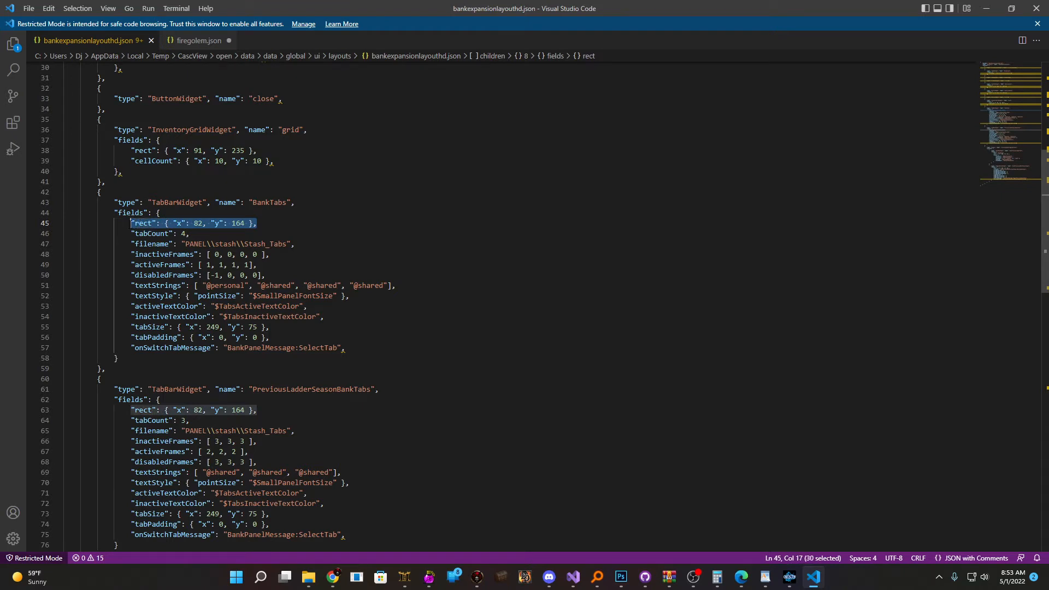
left_click(167, 285)
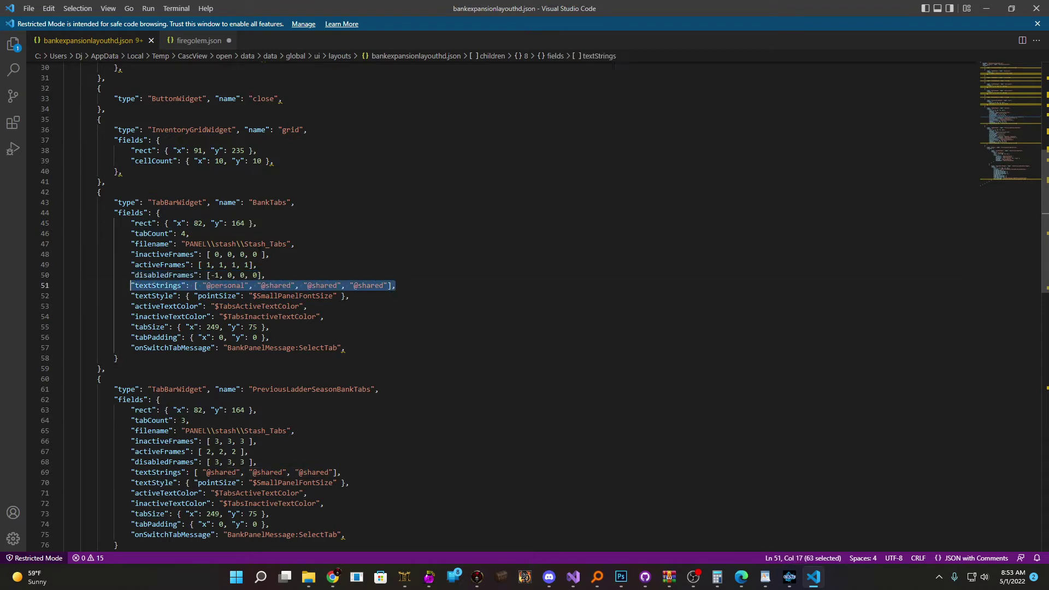
left_click(307, 306)
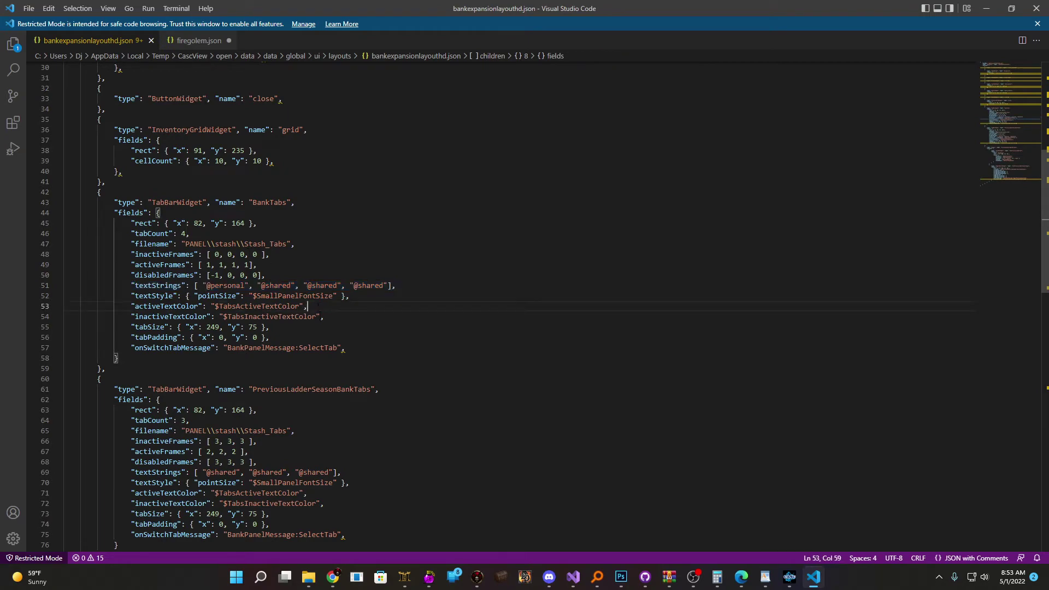
scroll("up", 3)
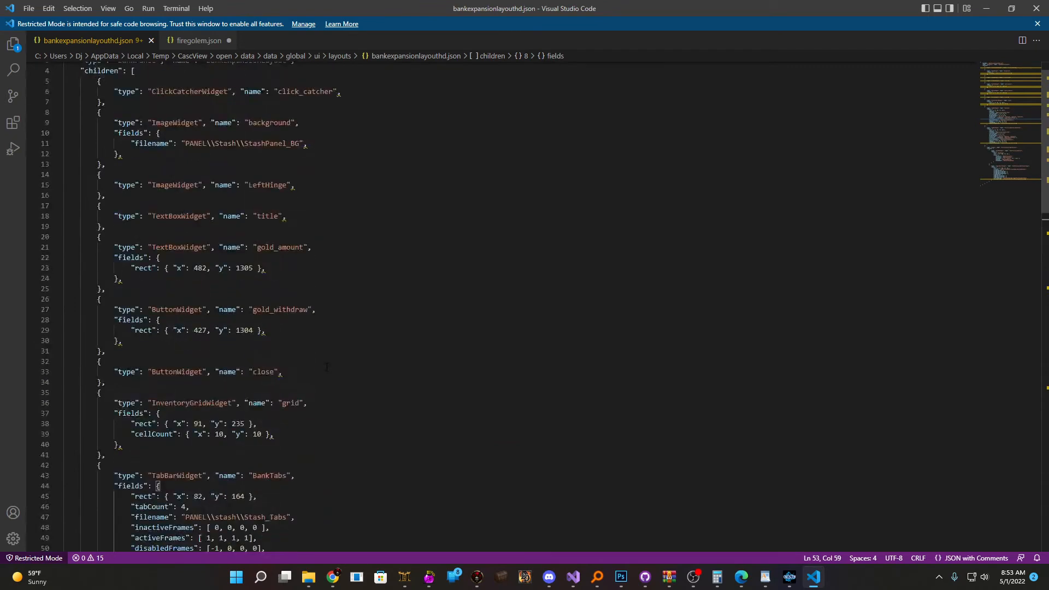
scroll("down", 3)
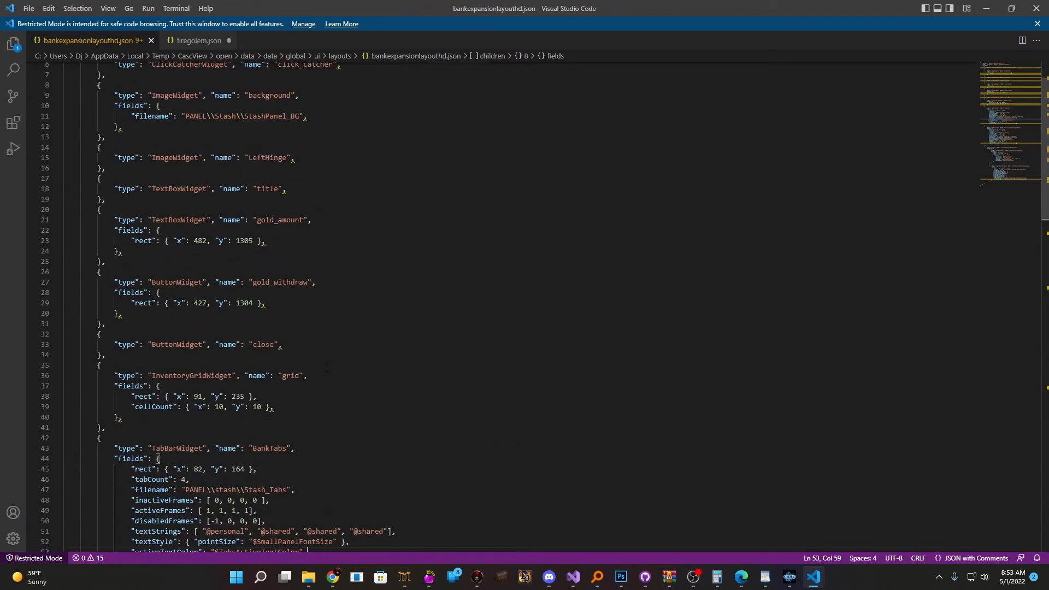
scroll("down", 3)
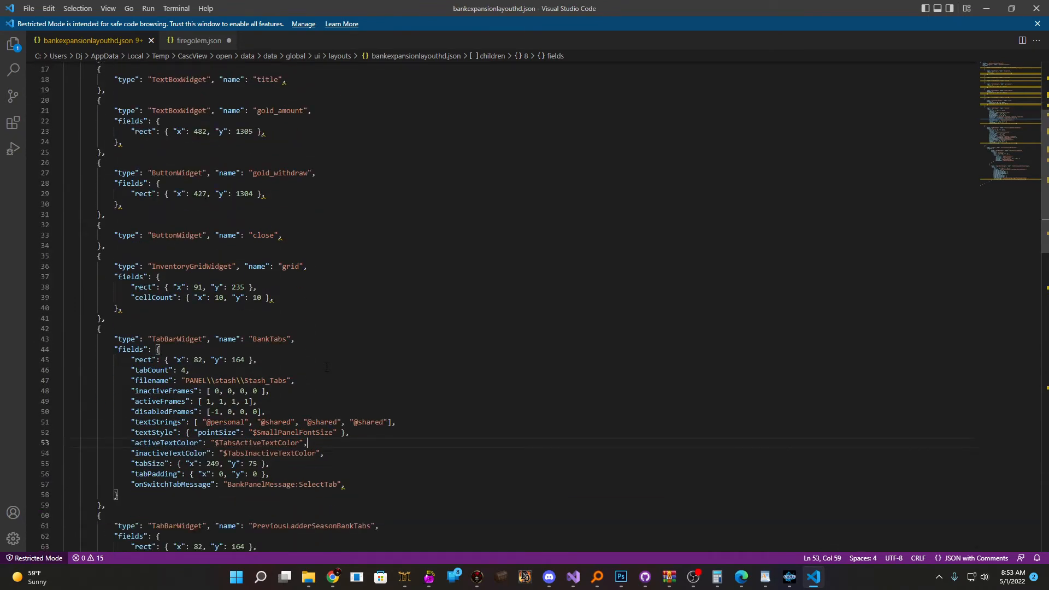
scroll("down", 3)
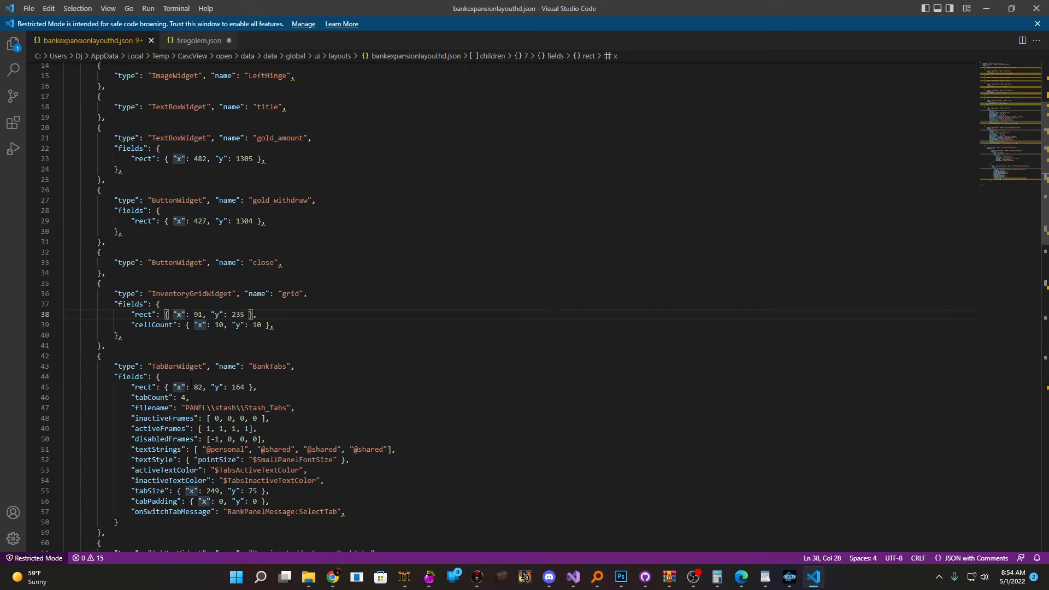
scroll("down", 3)
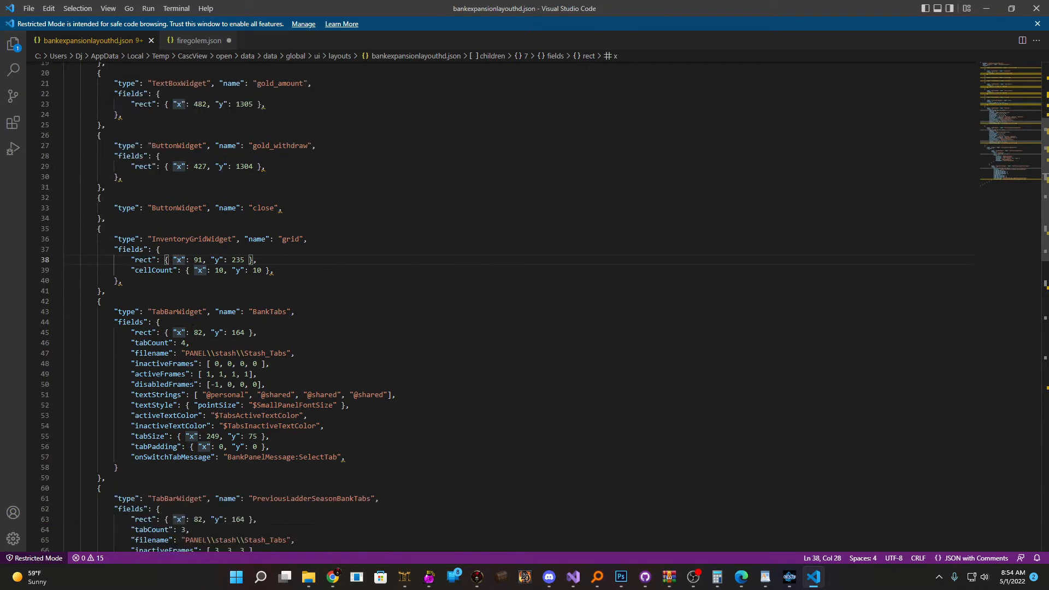
double_click(190, 312)
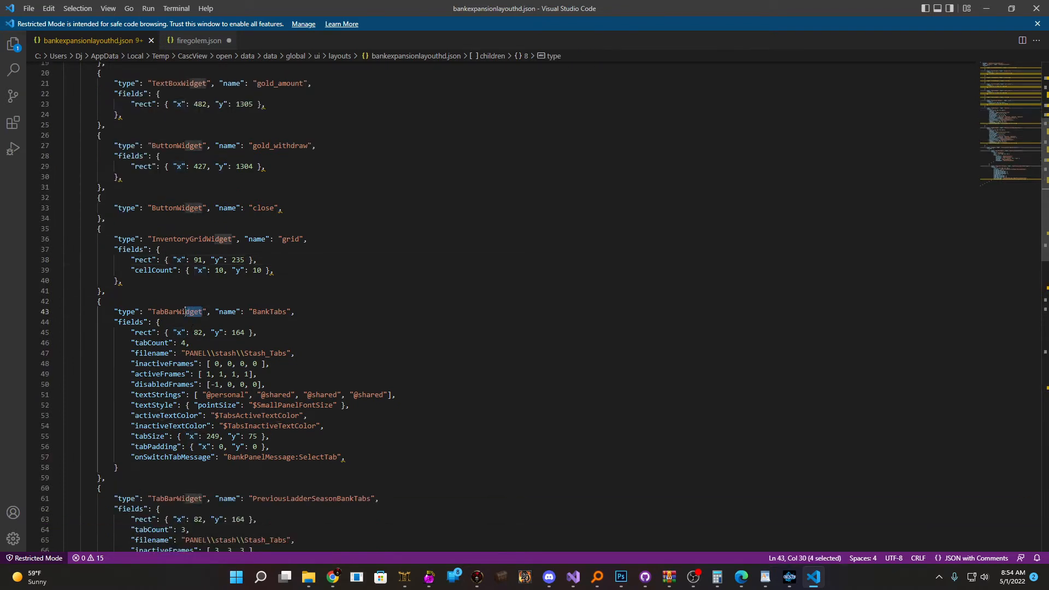
double_click(176, 311)
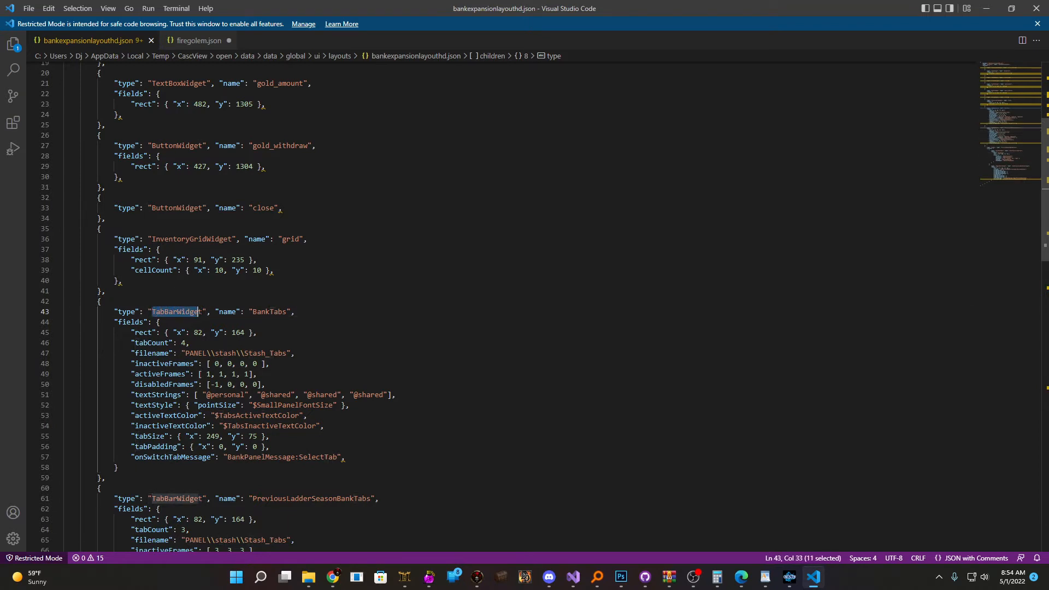
key("shift+Right")
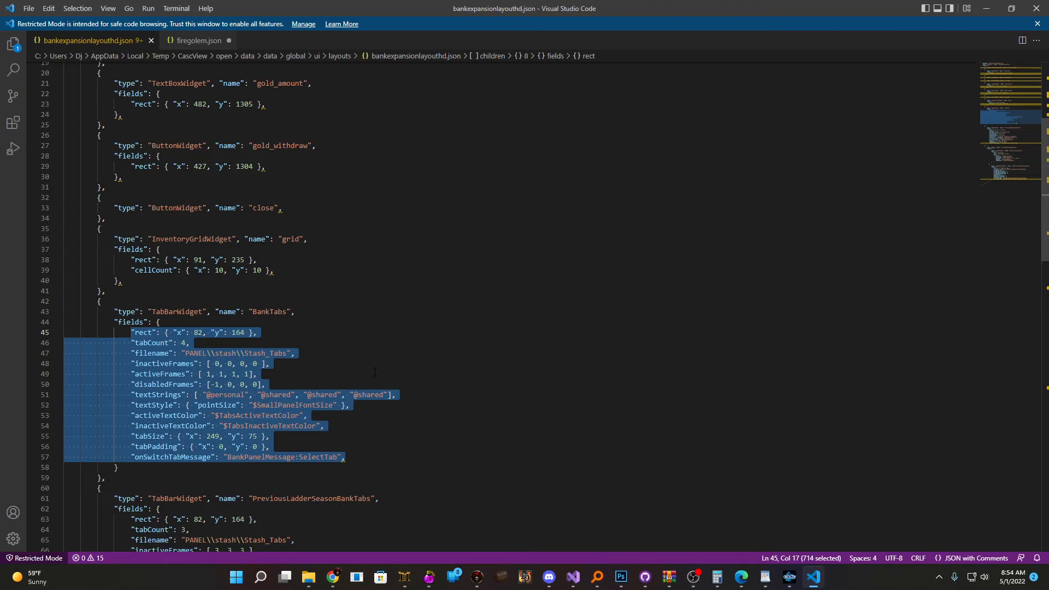
left_click(464, 494)
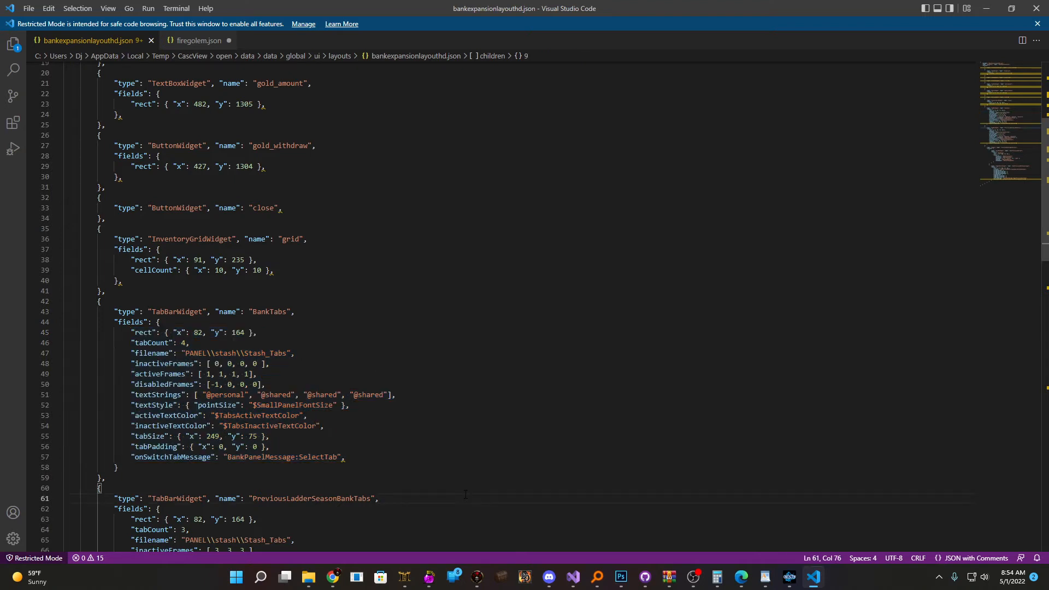
scroll("down", 3)
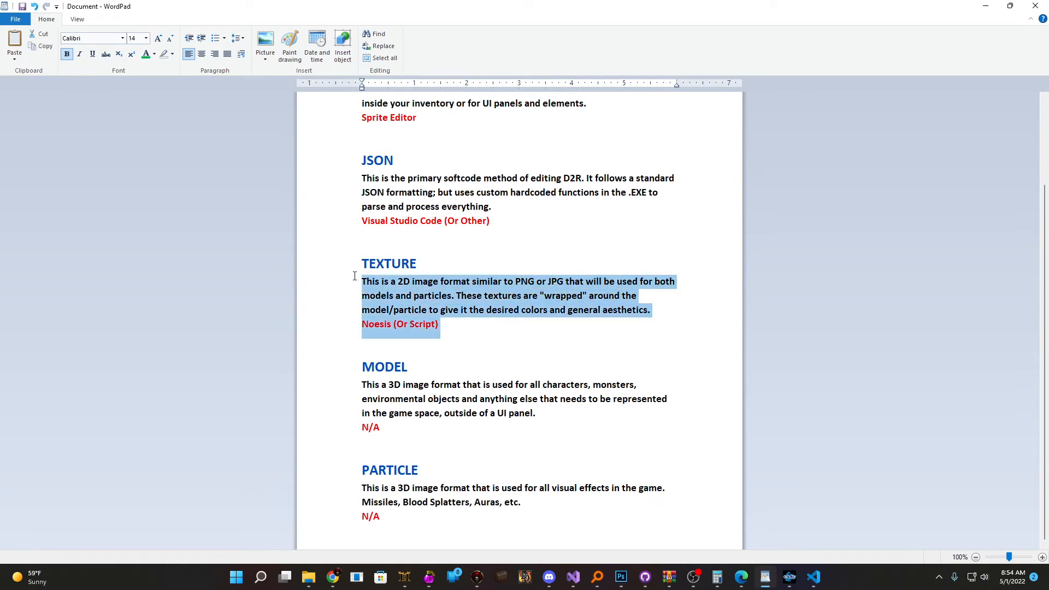
Deselect the Texture paragraph and scroll the guide down to the Model entry.
left_click(458, 324)
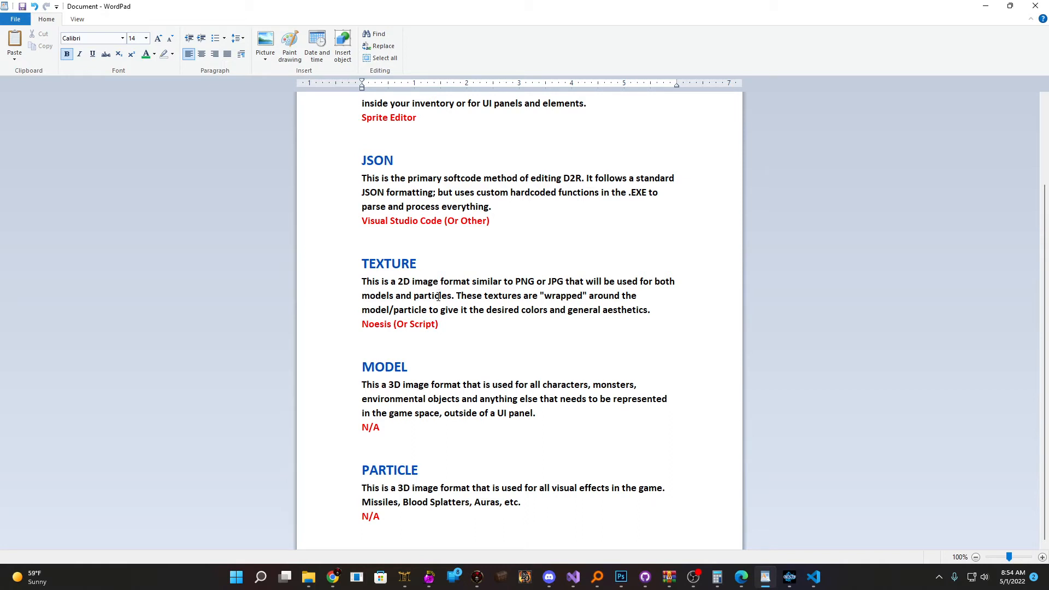
scroll("up", 3)
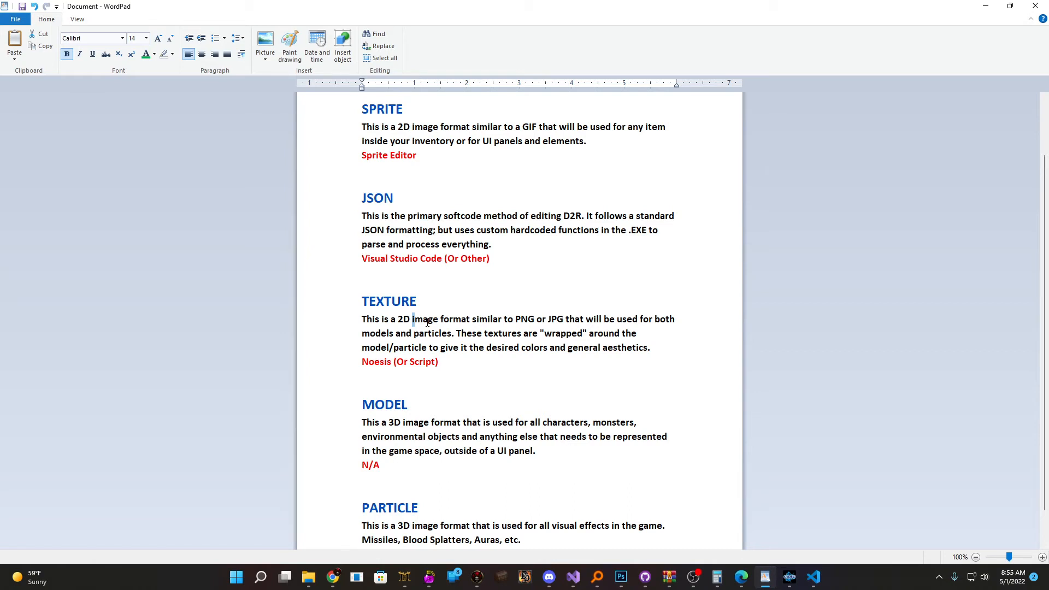
scroll("down", 3)
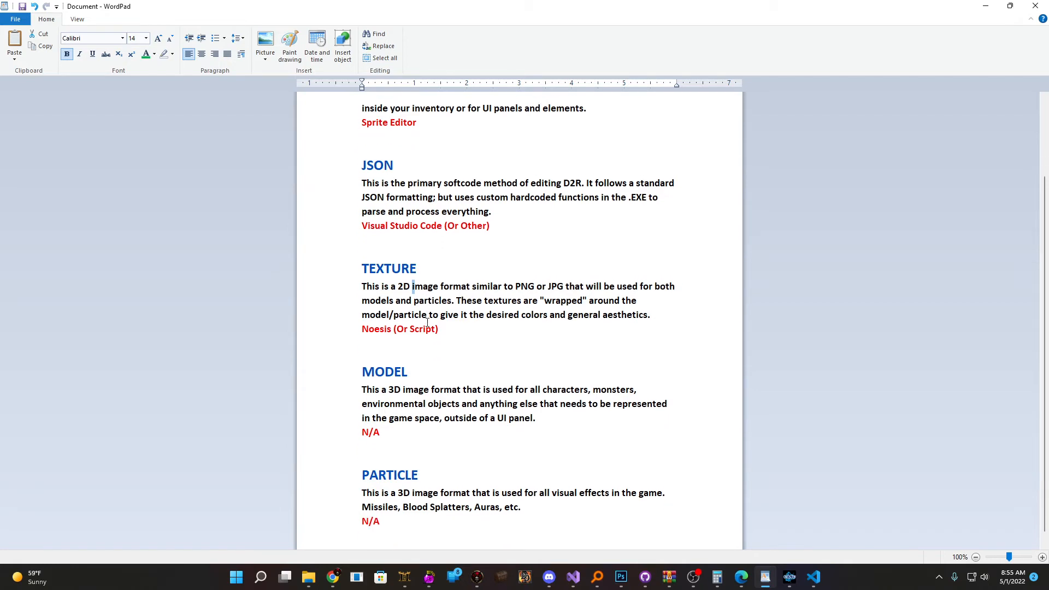
double_click(389, 469)
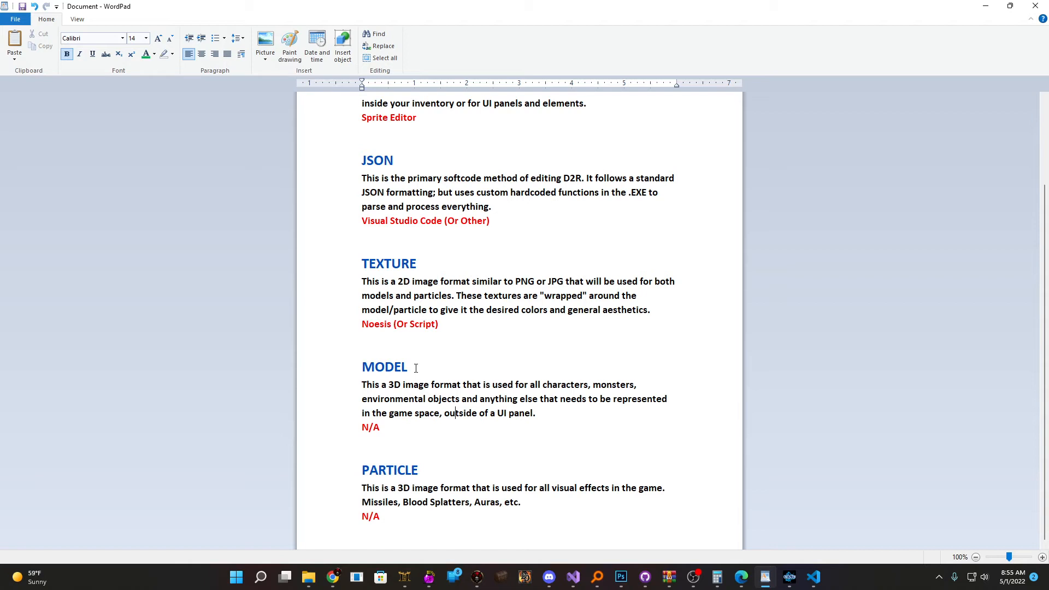
mouse_move(461, 327)
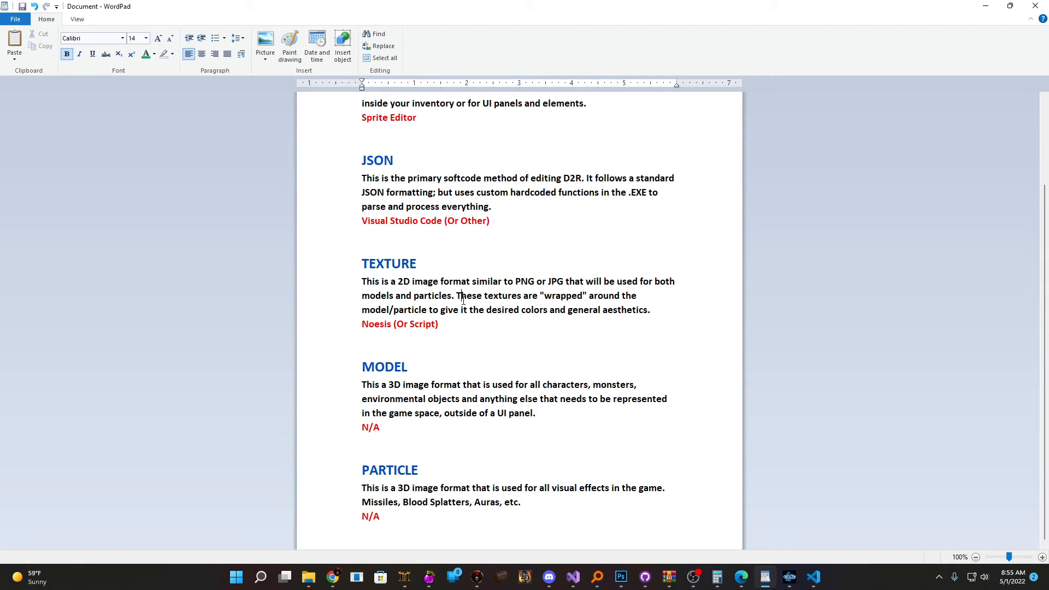
double_click(390, 470)
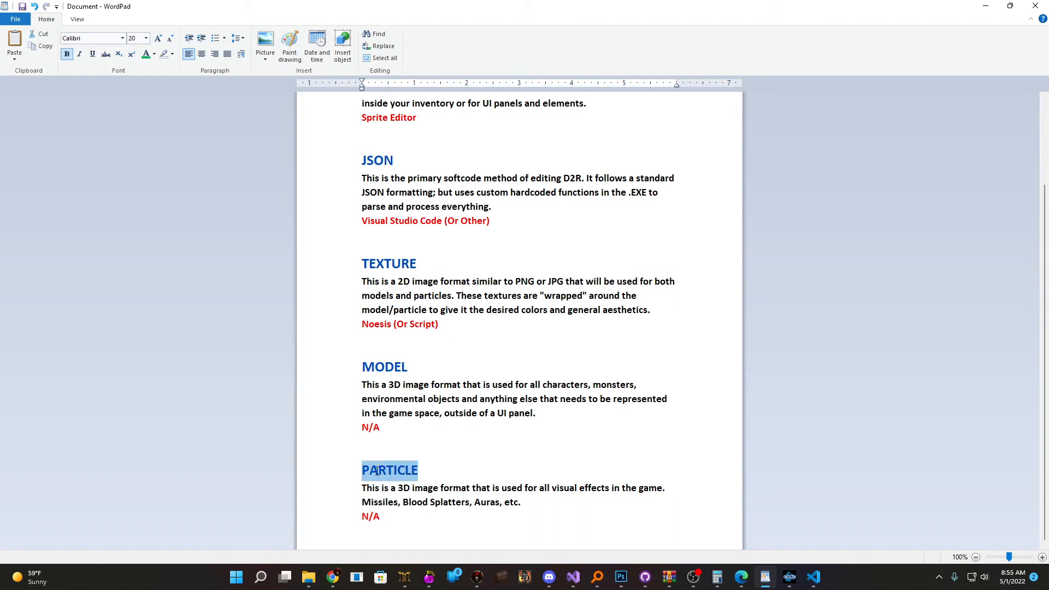
left_click(448, 470)
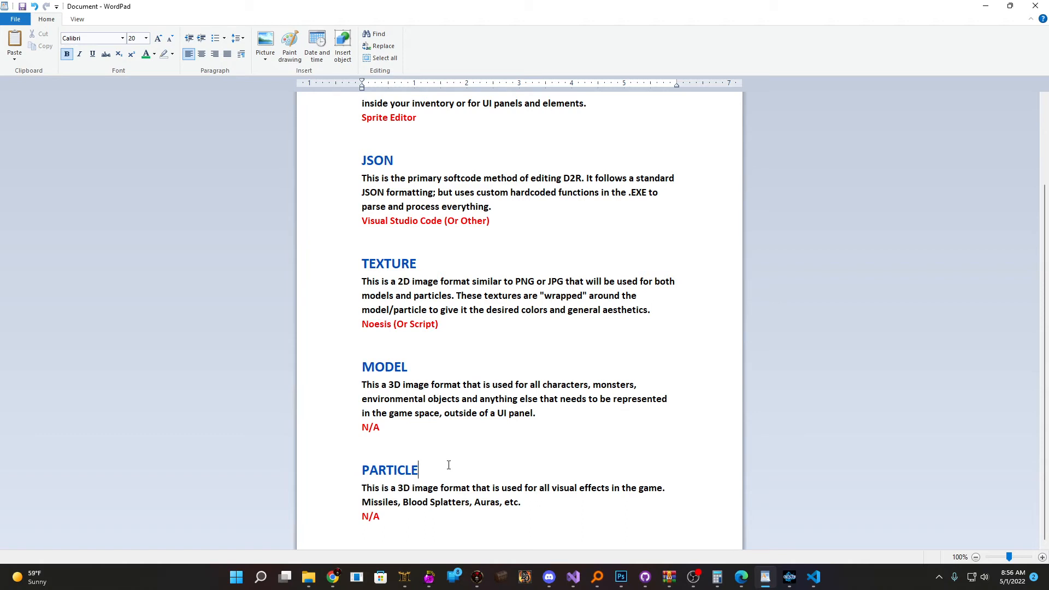
scroll("up", 3)
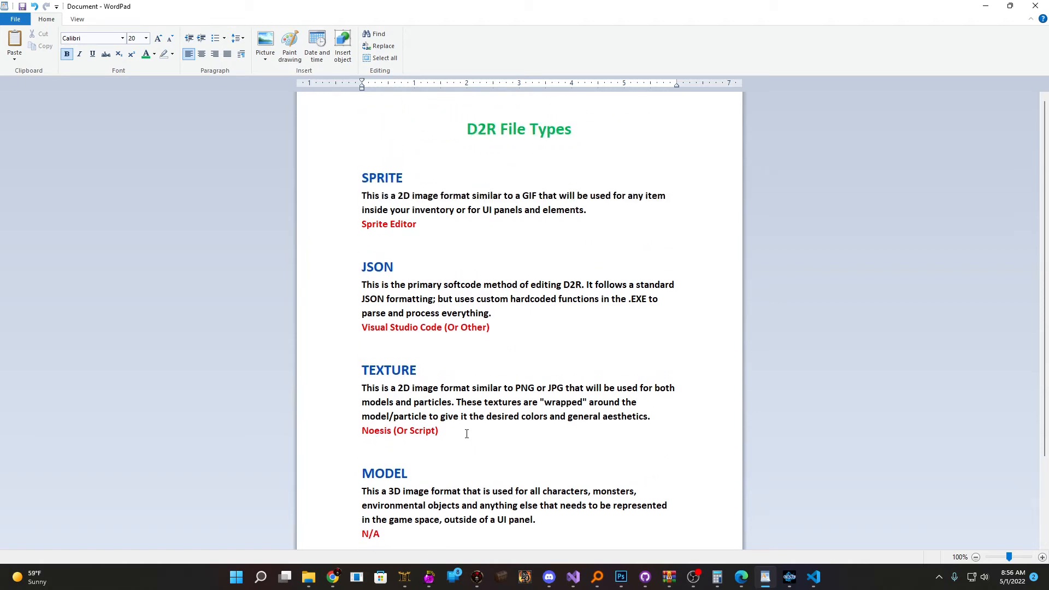
double_click(376, 267)
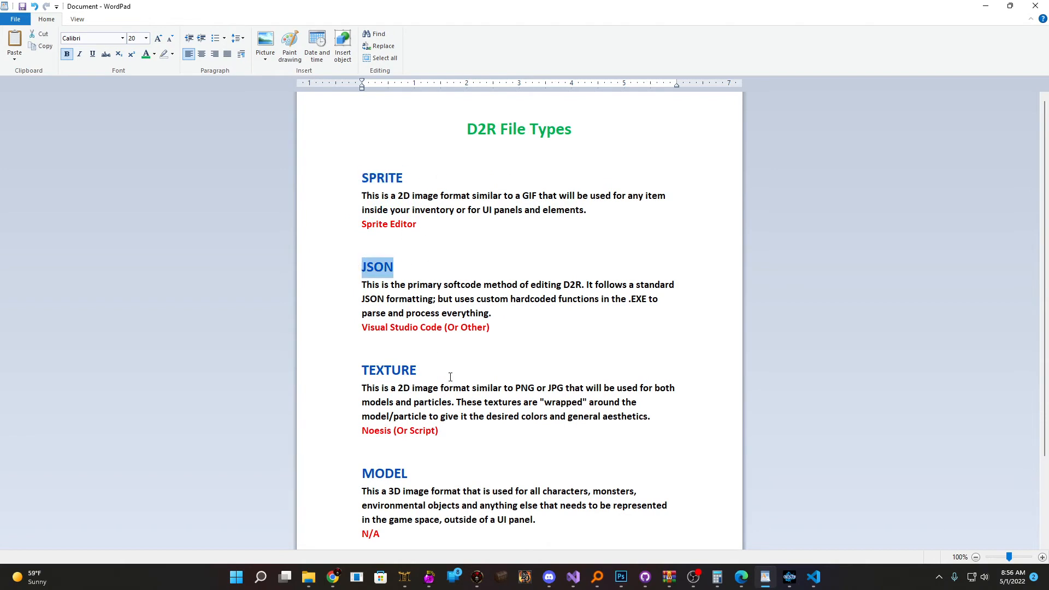
scroll("down", 3)
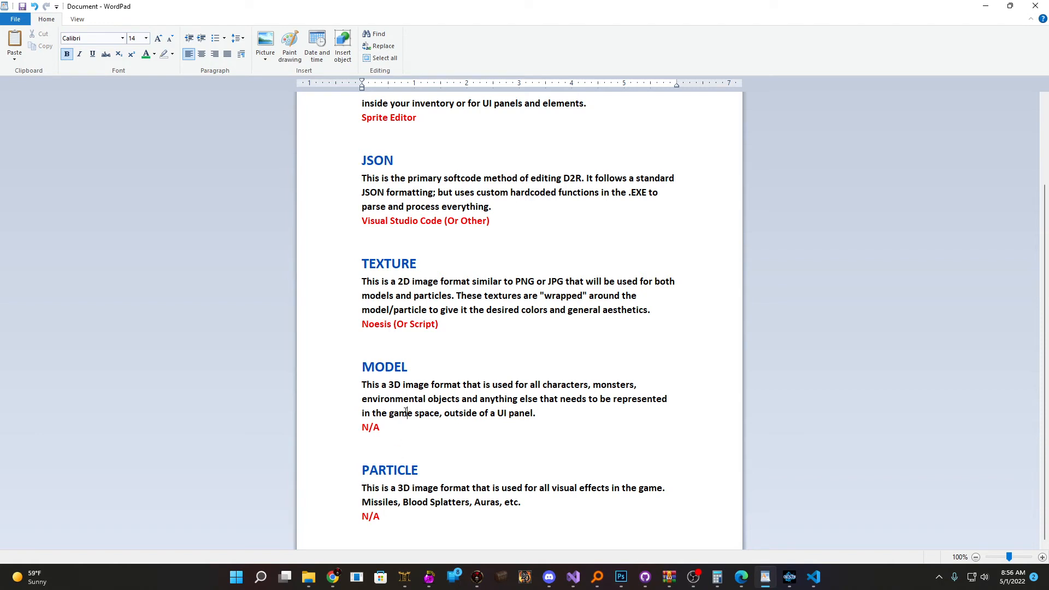
left_click(132, 38)
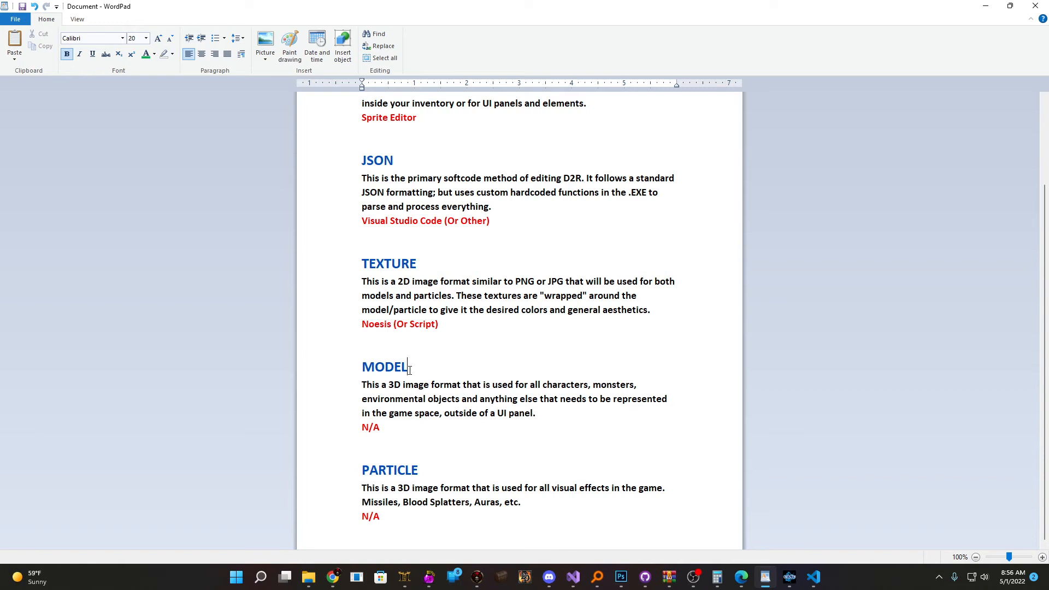
mouse_move(402, 405)
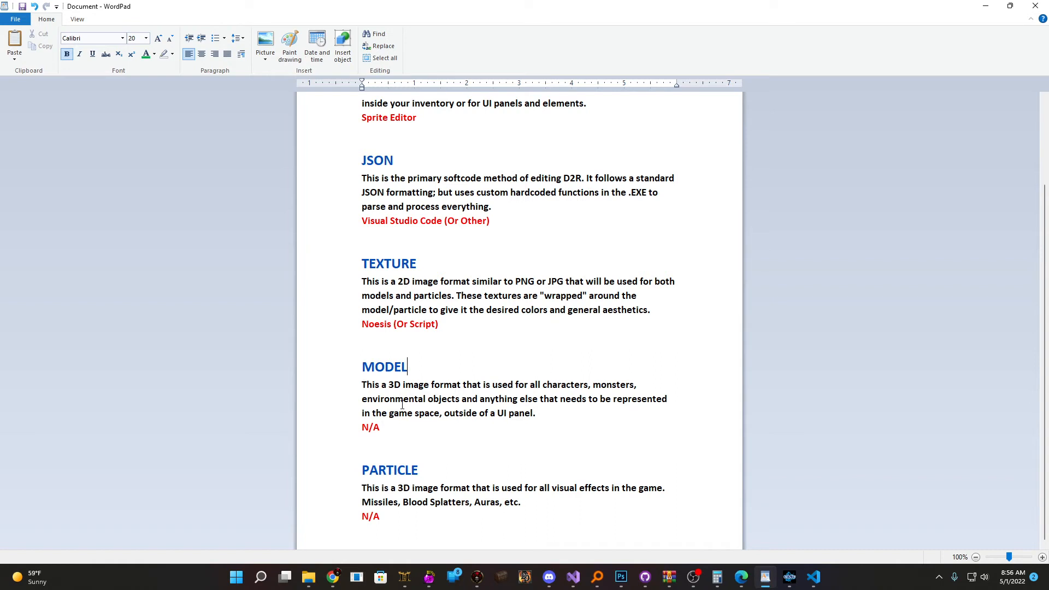
double_click(384, 366)
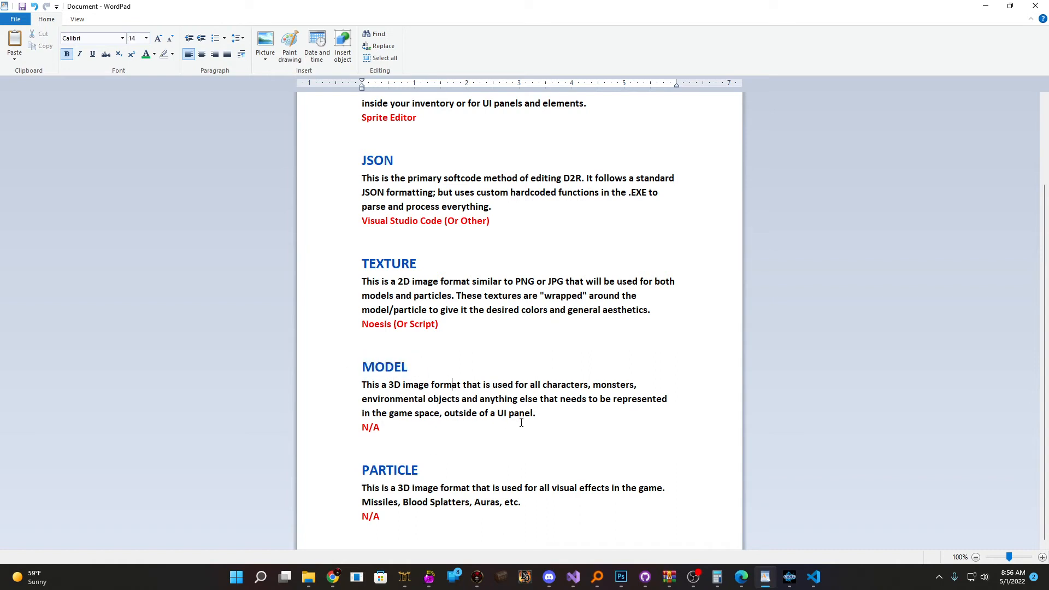
mouse_move(527, 426)
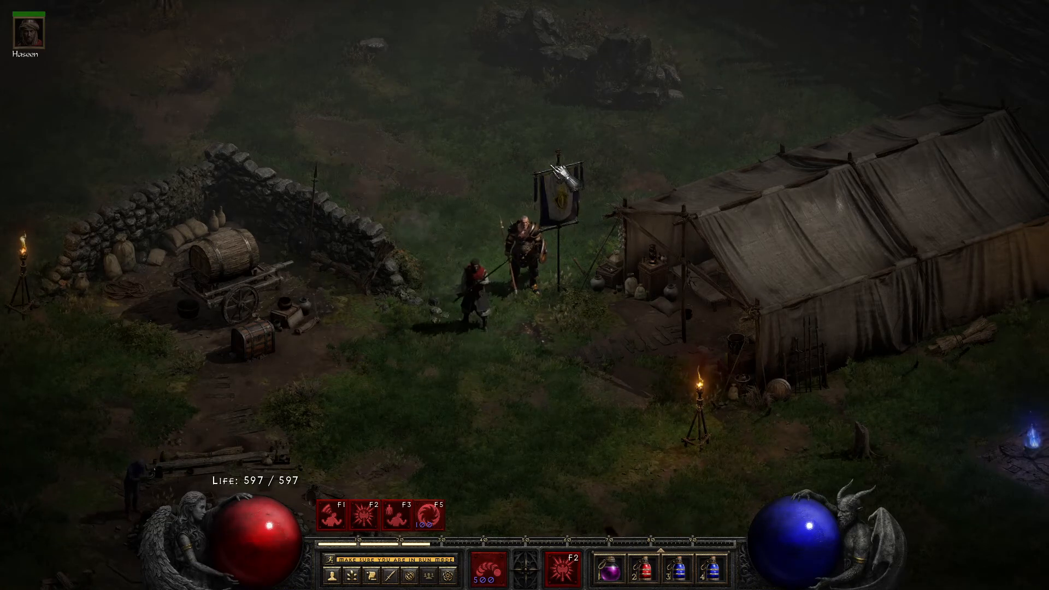
Click in the Diablo II: Resurrected camp beside the tents.
left_click(535, 194)
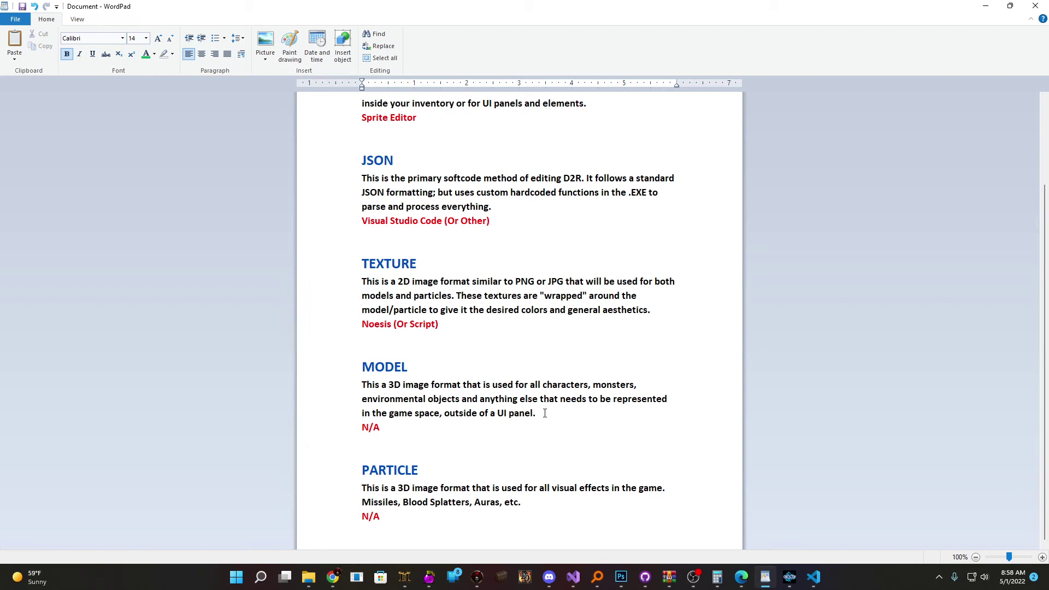
mouse_move(485, 337)
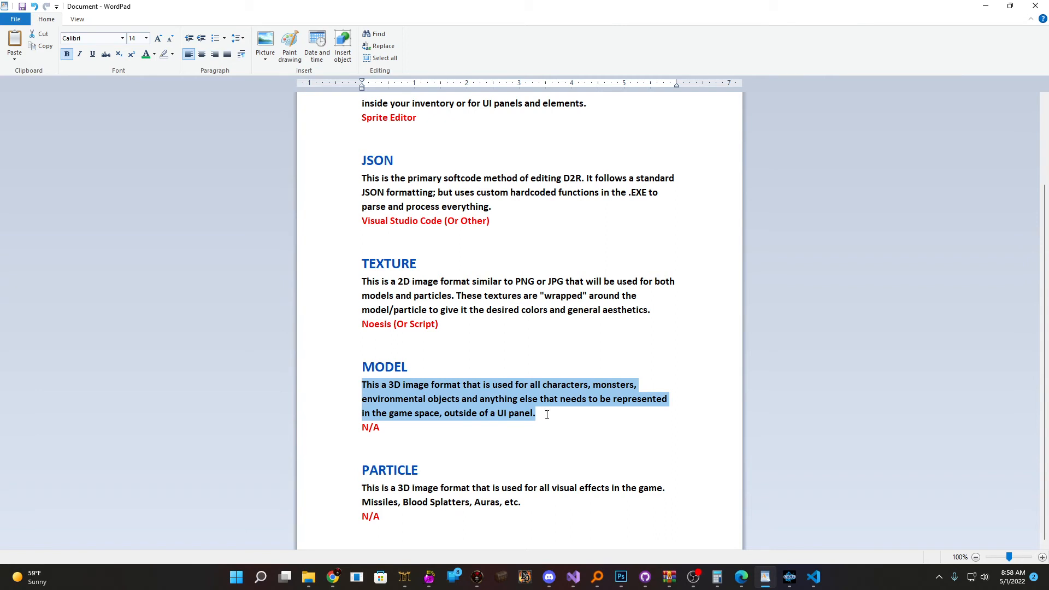
left_click(424, 269)
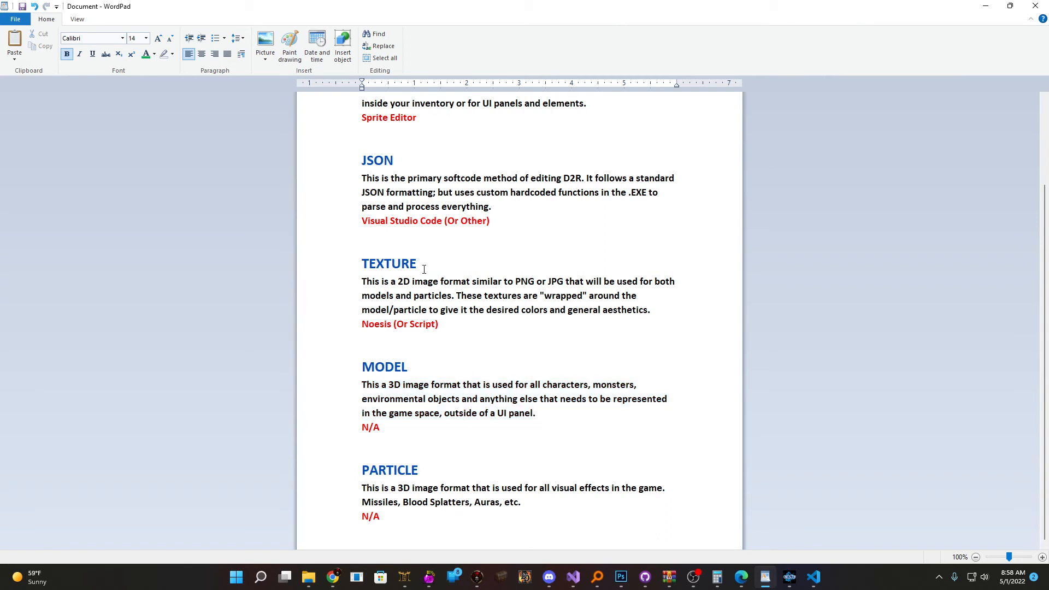
mouse_move(431, 386)
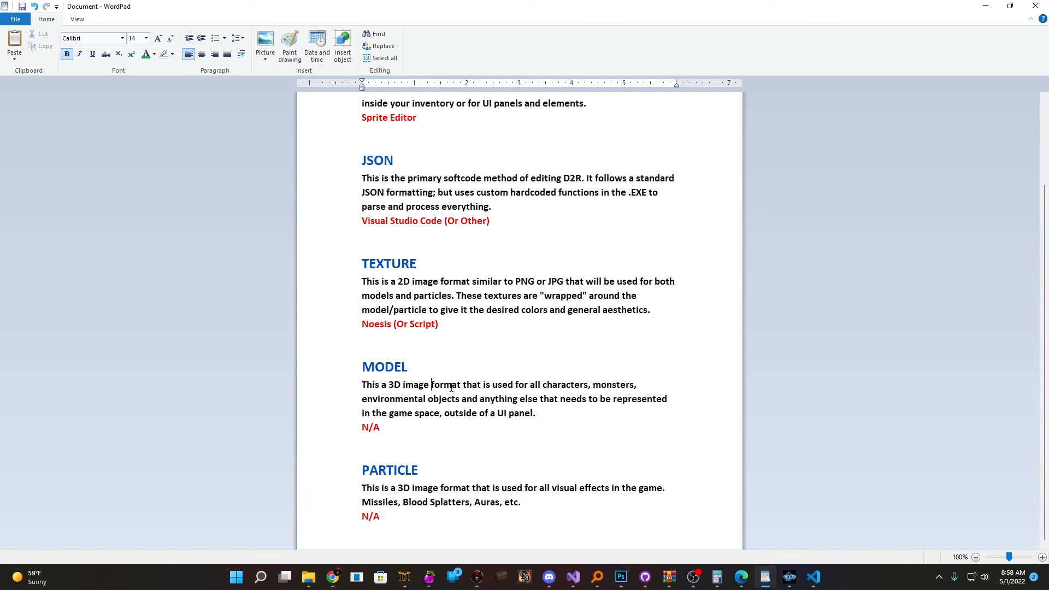
mouse_move(434, 479)
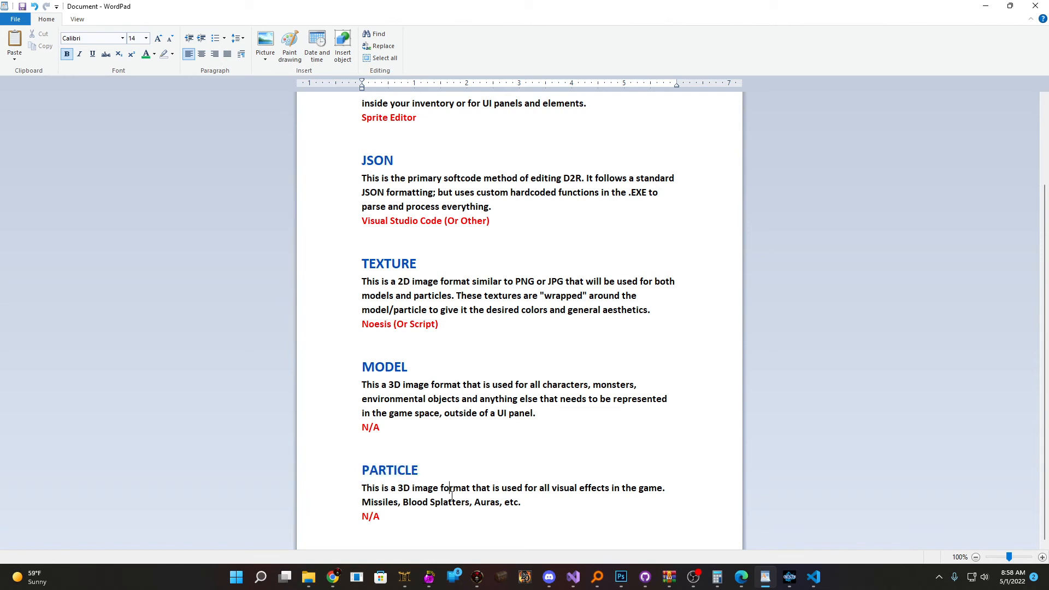
left_click(476, 575)
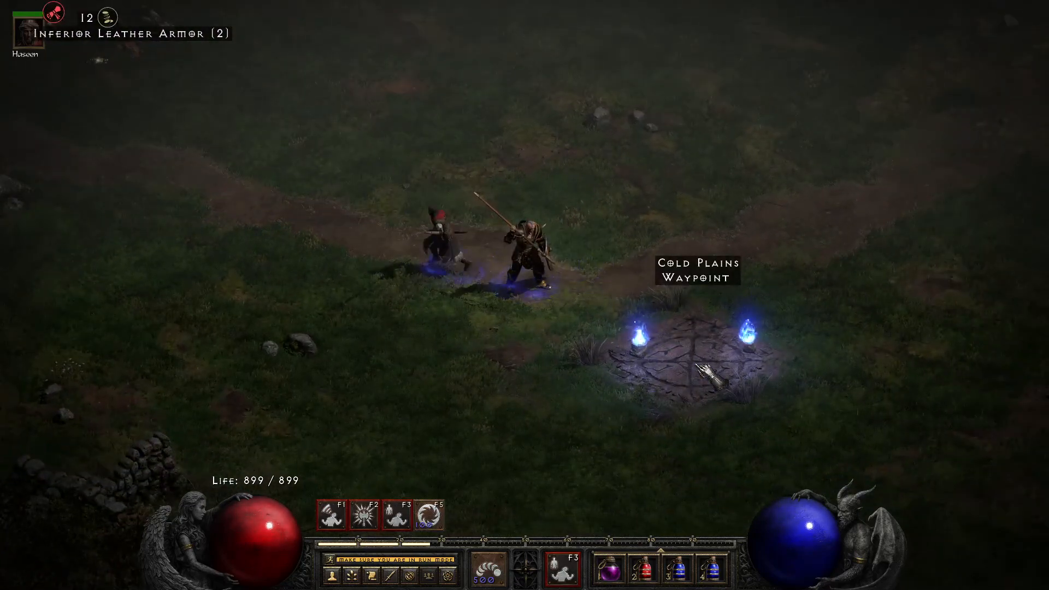
Activate the Cold Plains waypoint and pick an Act I destination.
left_click(689, 354)
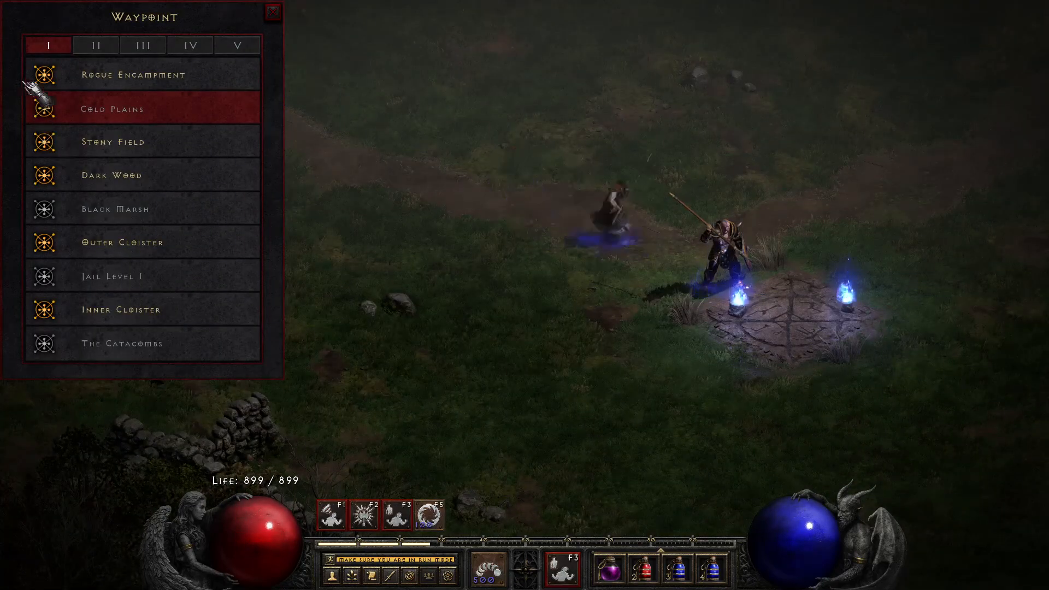
left_click(131, 74)
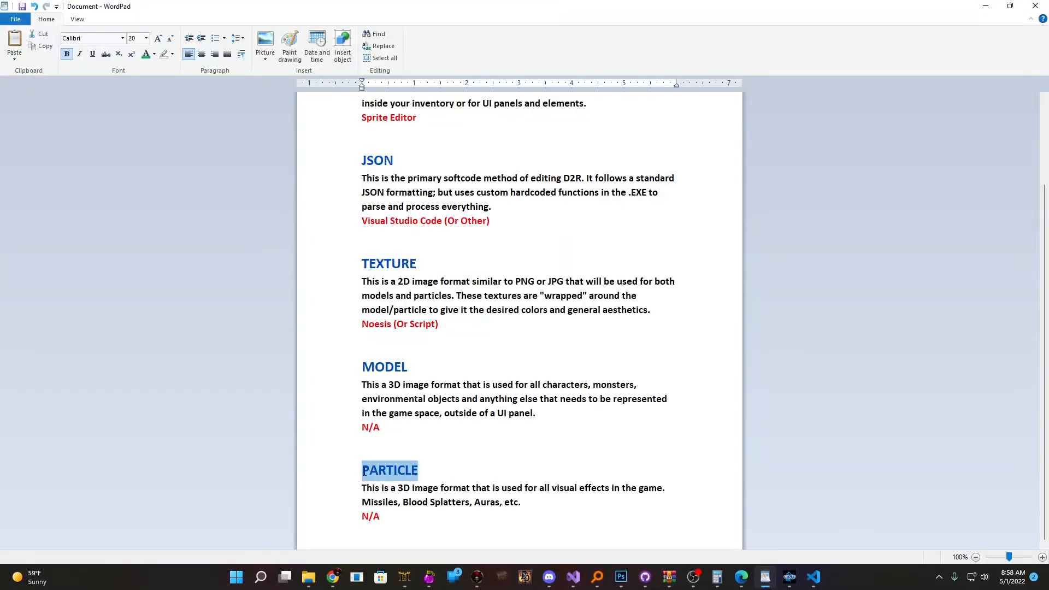
double_click(387, 263)
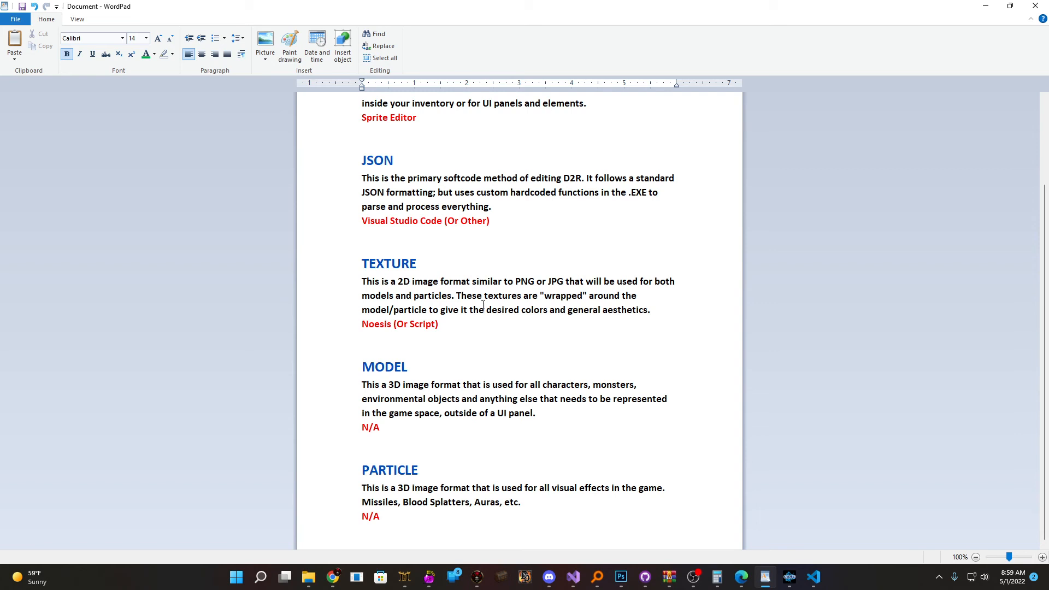
mouse_move(542, 357)
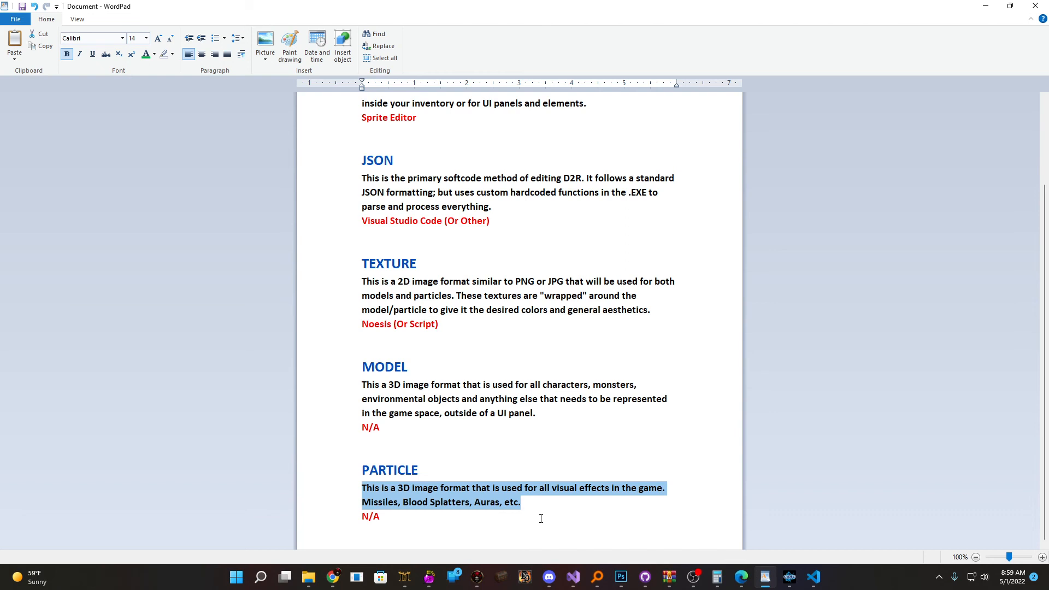
left_click(541, 310)
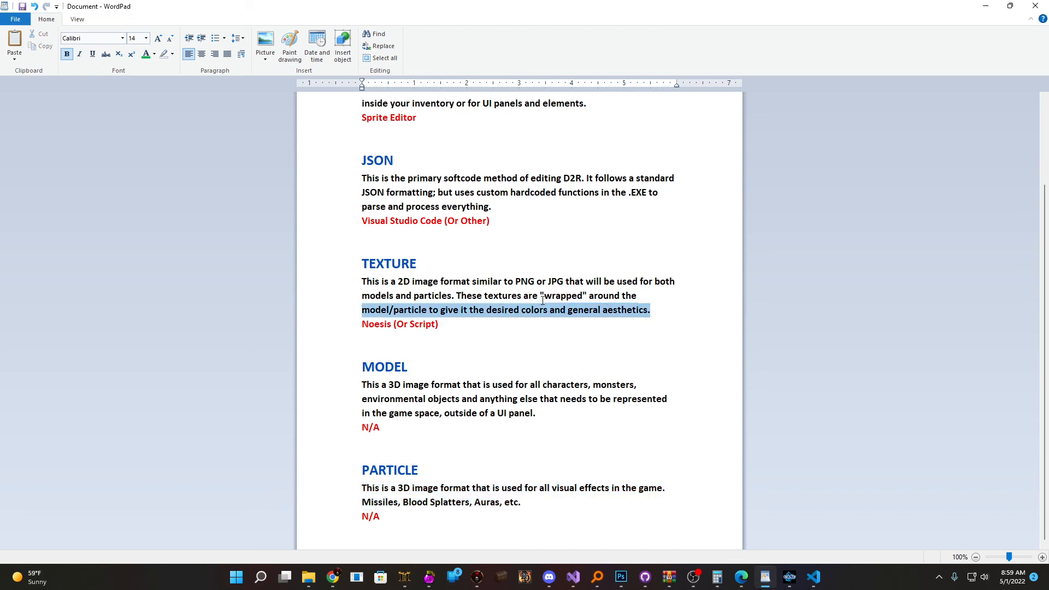
left_click(459, 295)
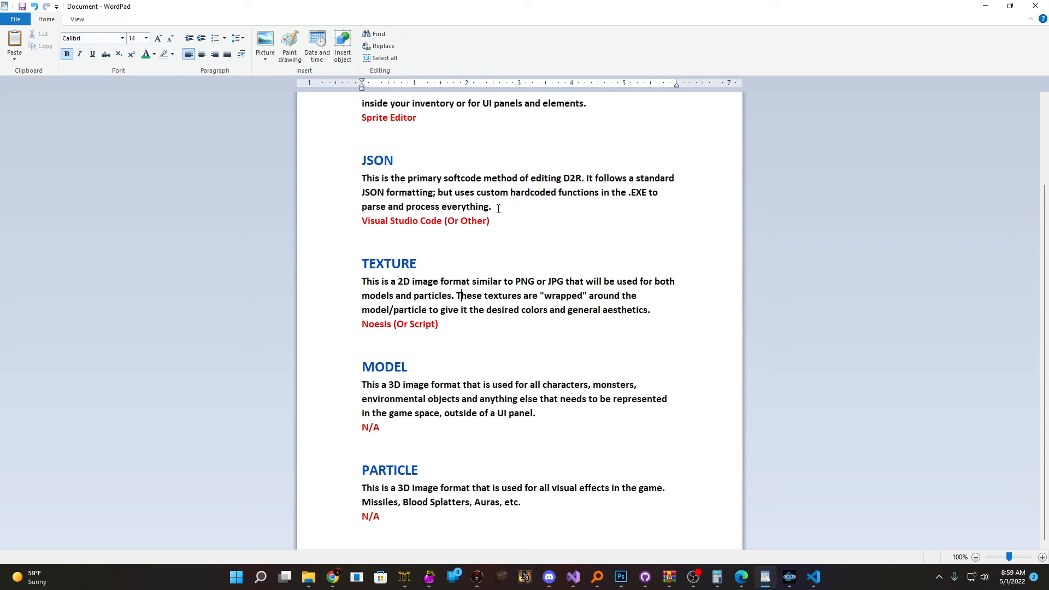
double_click(377, 160)
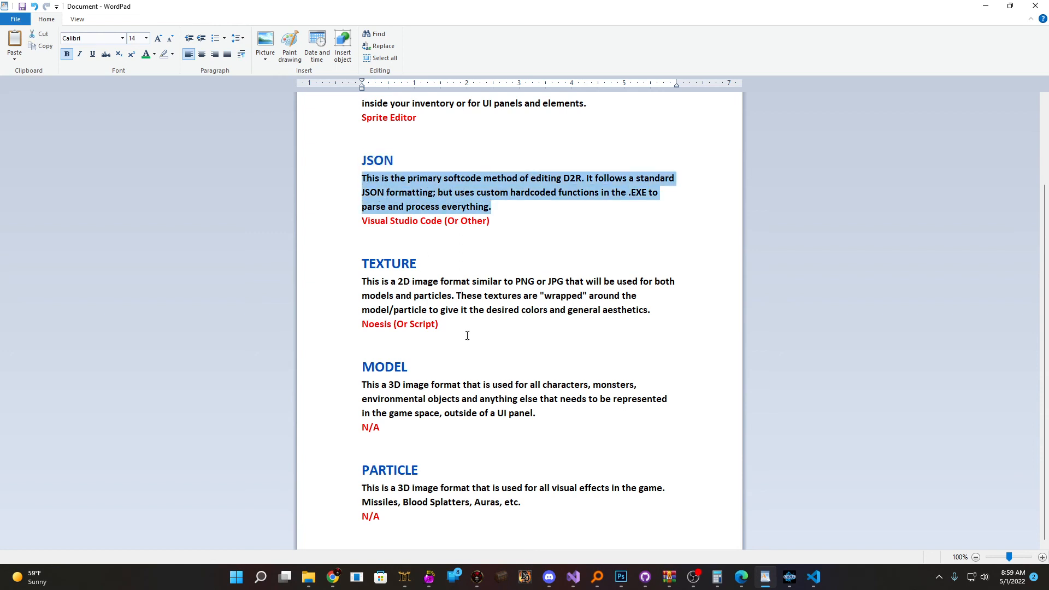
left_click(430, 398)
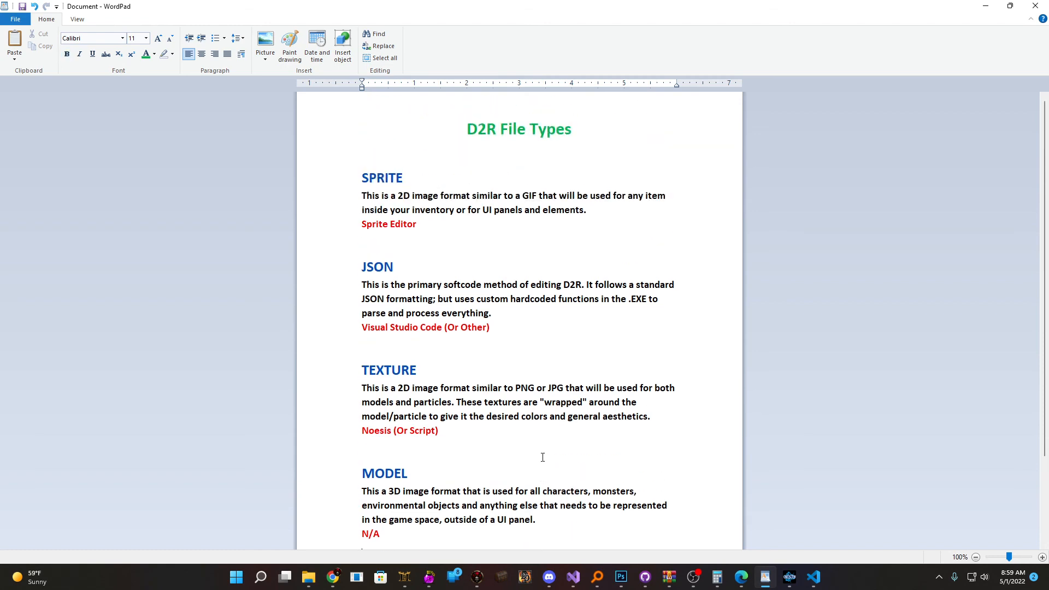
mouse_move(407, 313)
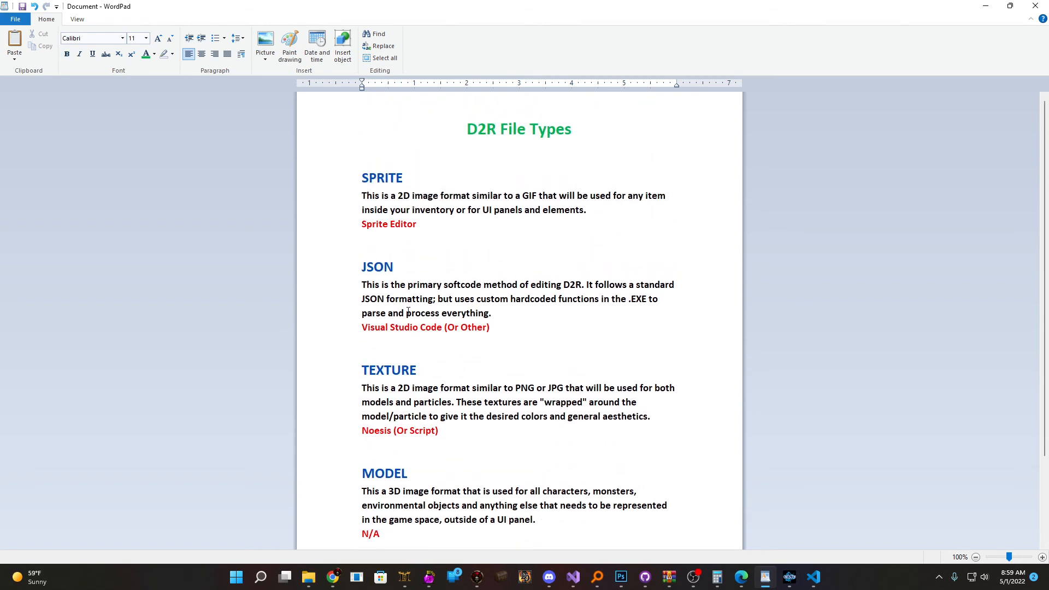
scroll("down", 3)
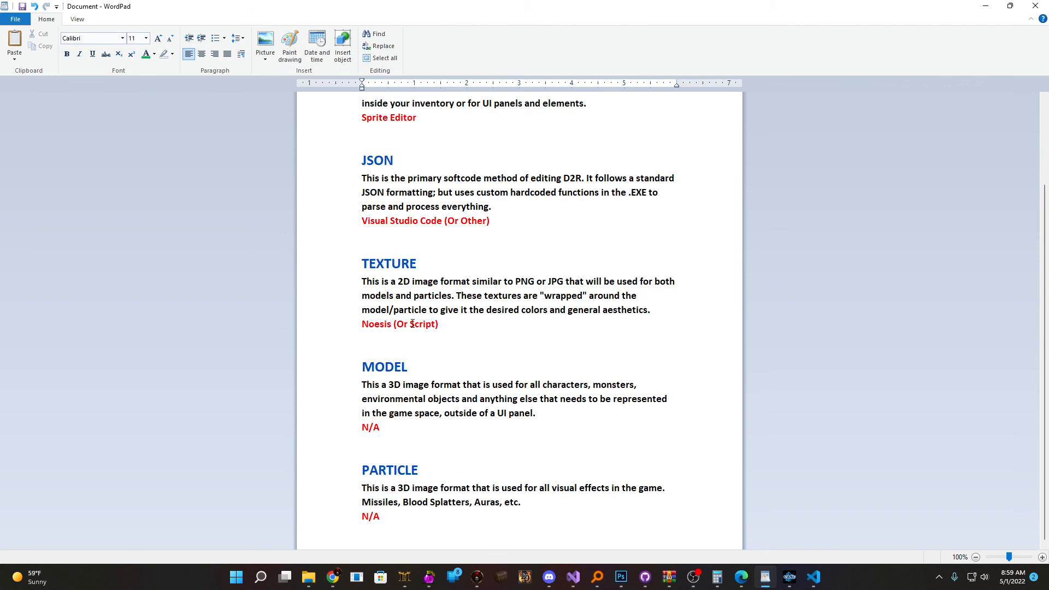
scroll("up", 3)
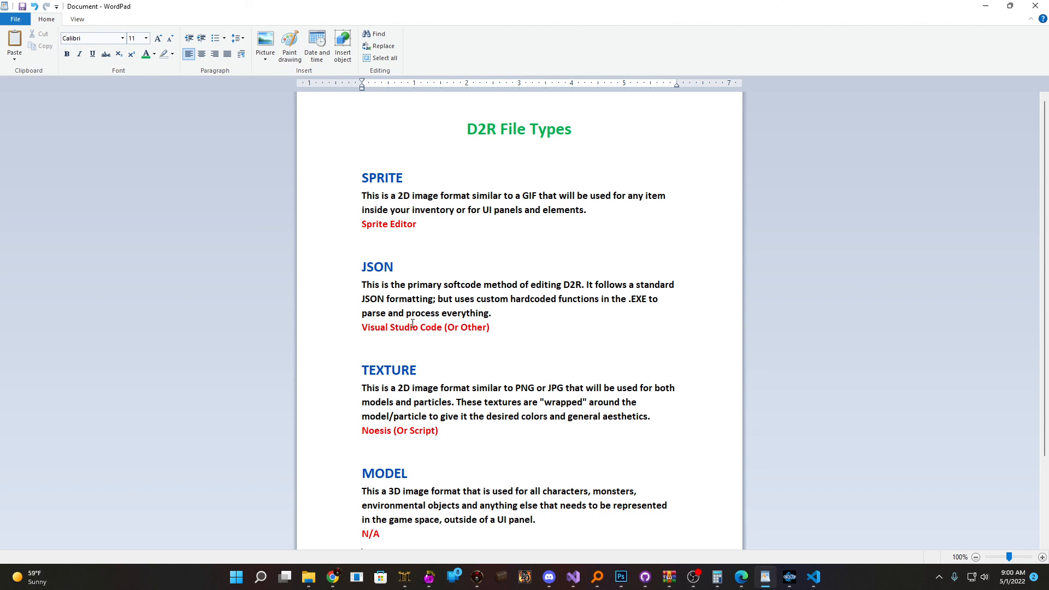
scroll("down", 3)
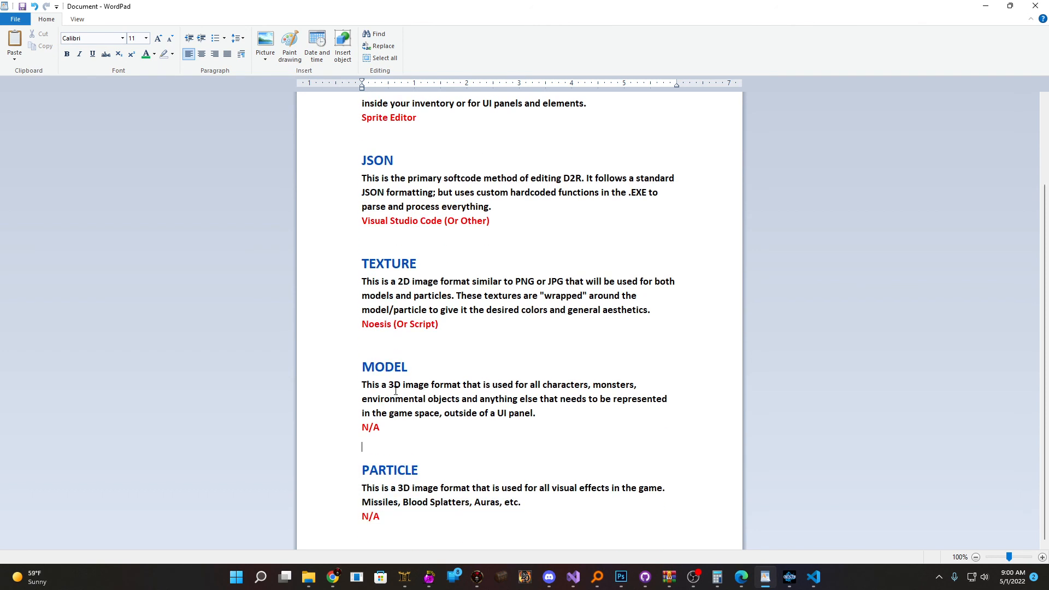
scroll("up", 3)
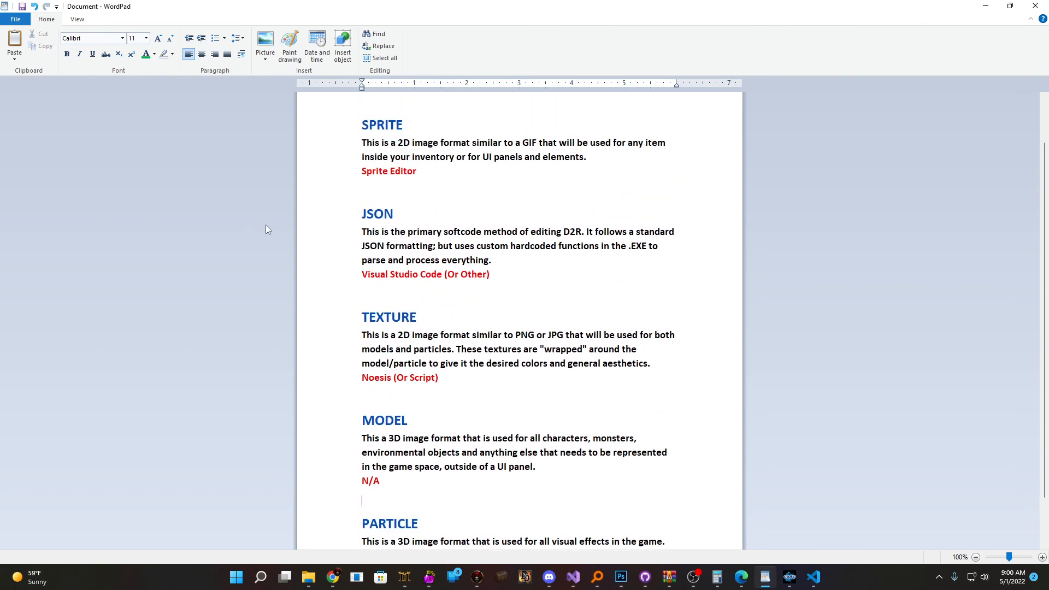
mouse_move(385, 200)
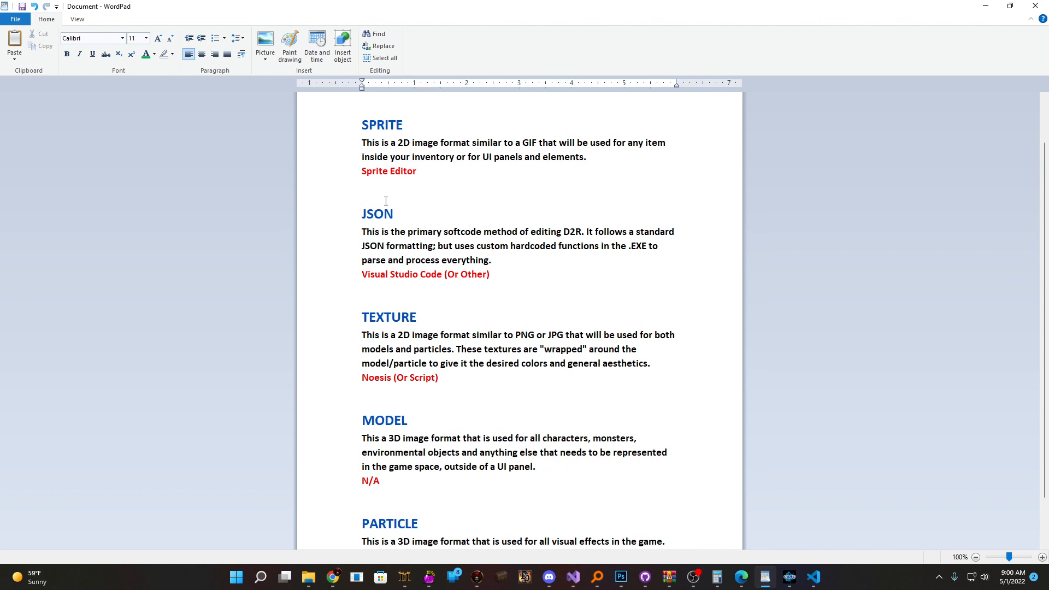
left_click(361, 500)
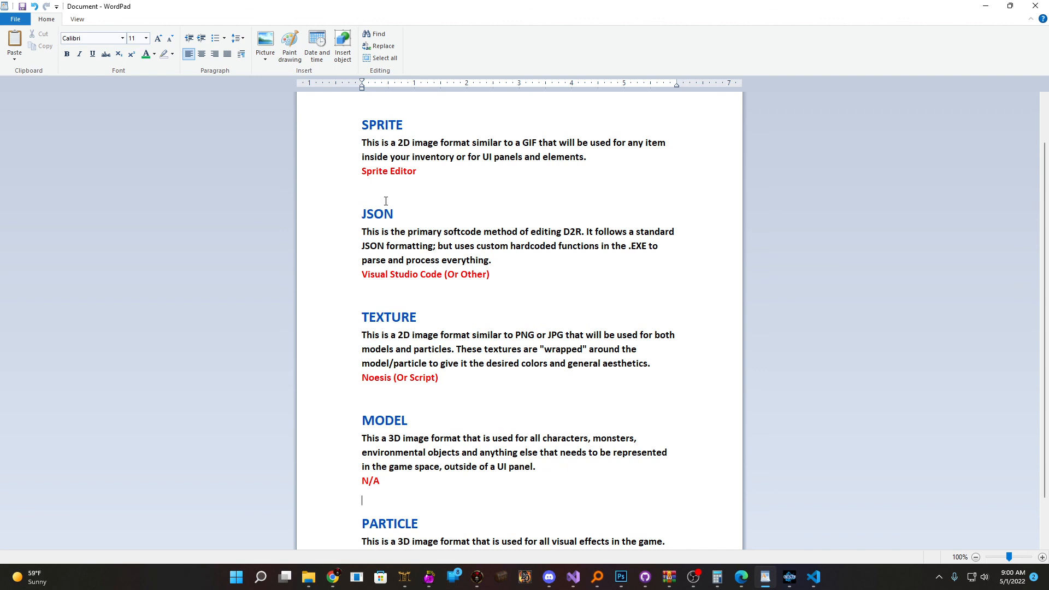
mouse_move(422, 200)
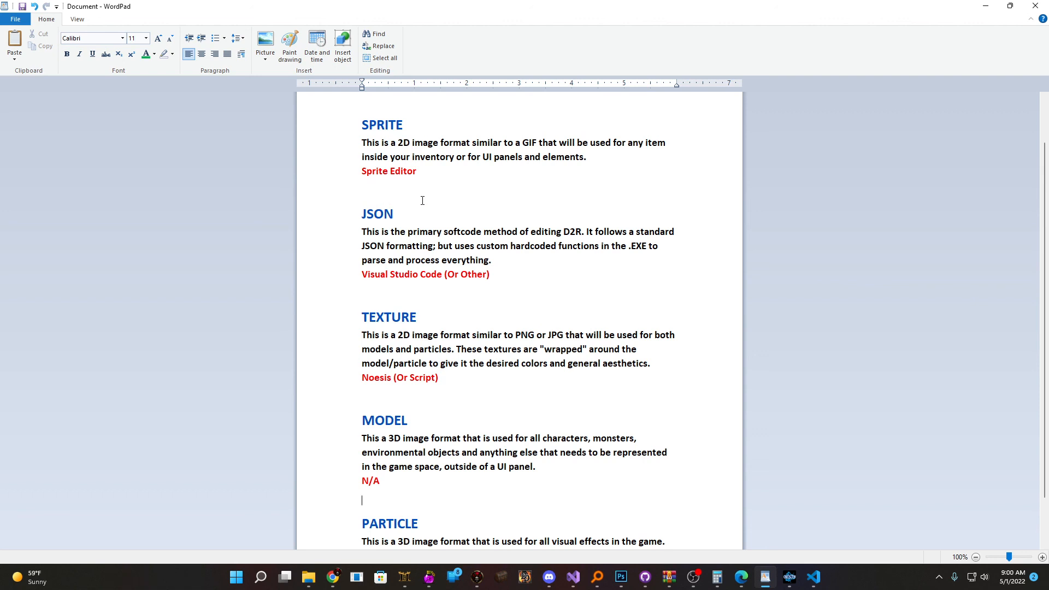
scroll("up", 3)
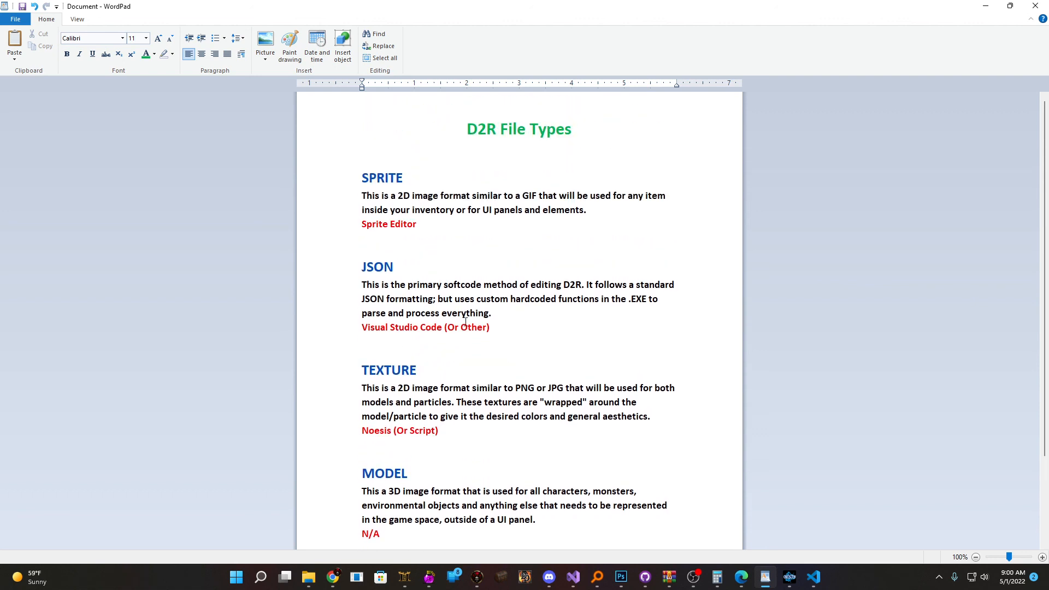
scroll("down", 3)
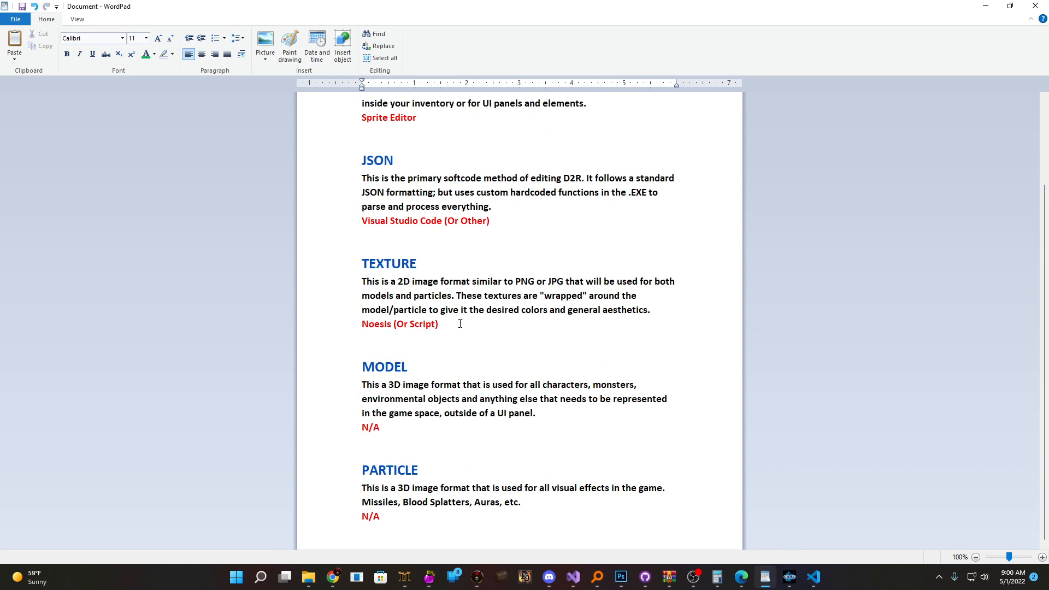
scroll("up", 3)
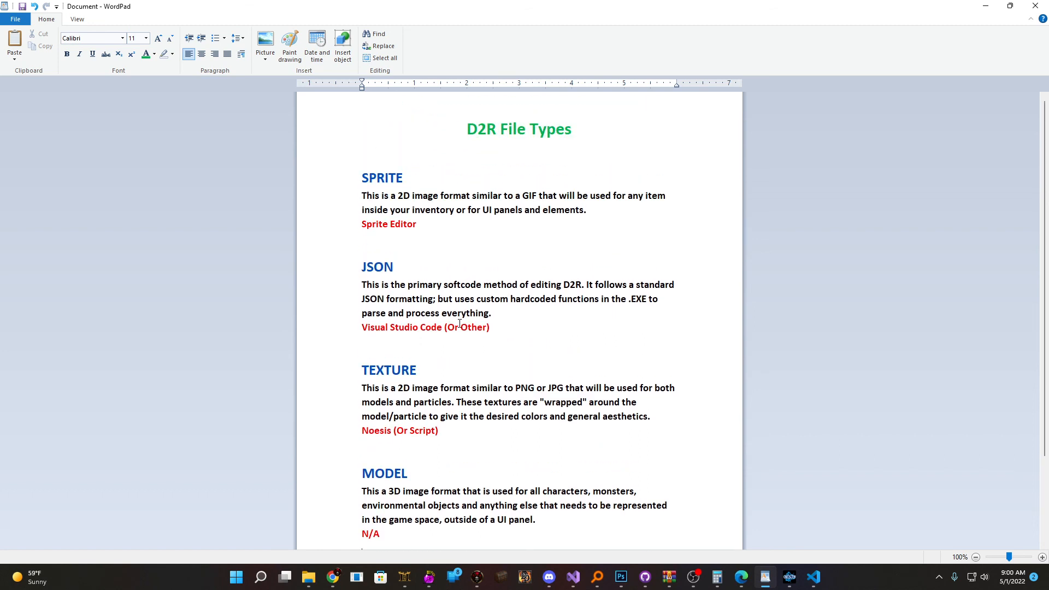